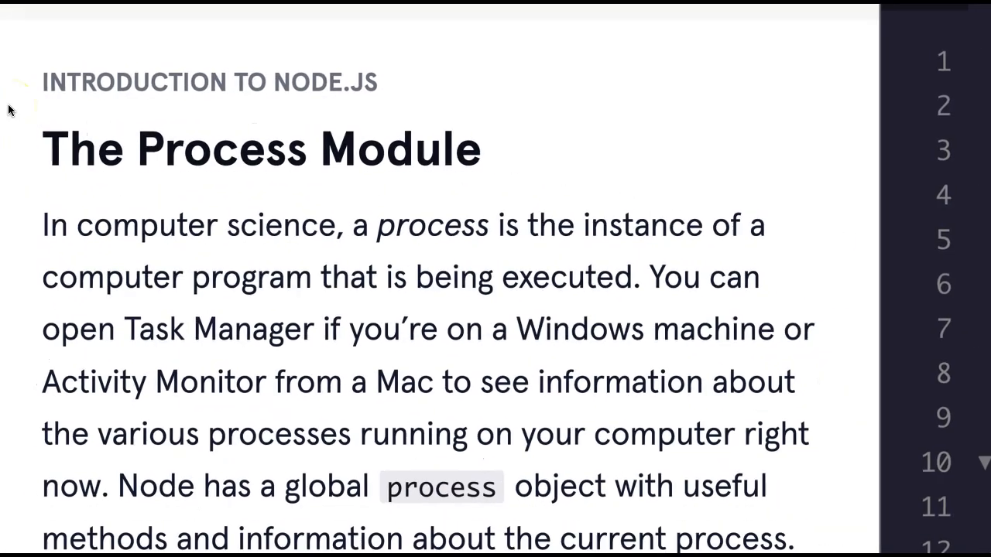
Read through the lesson text down to the example output, highlighting the heapTotal key
scroll("down", 3)
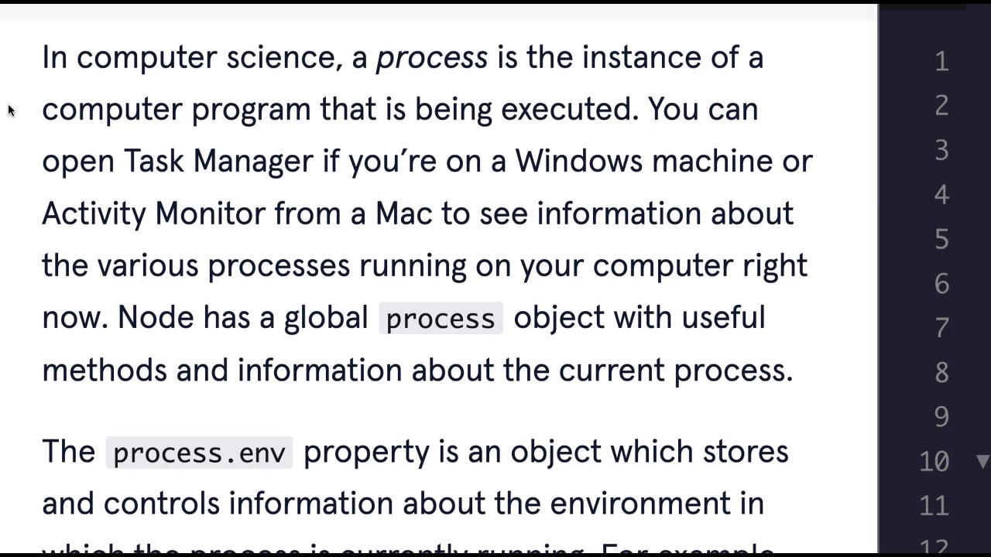
scroll("down", 3)
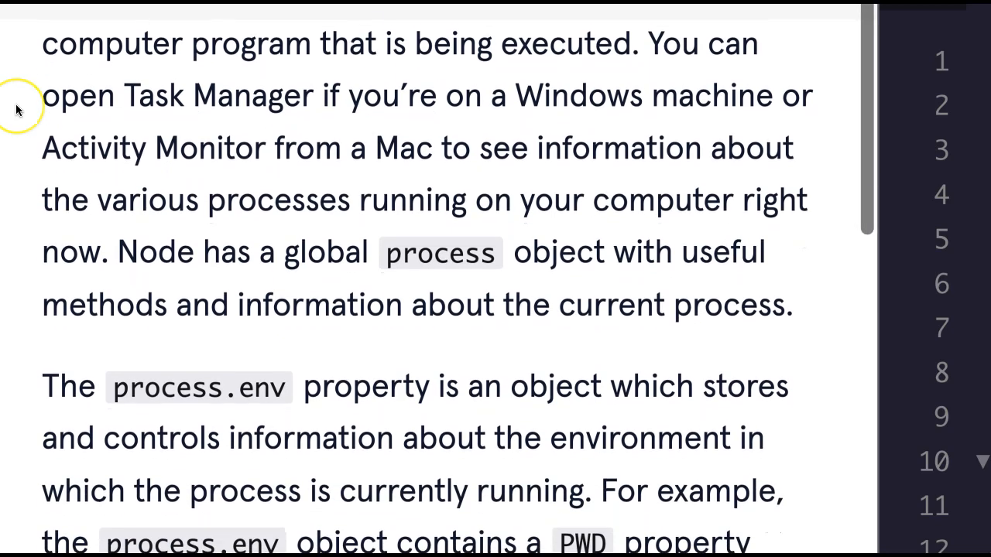
scroll("down", 3)
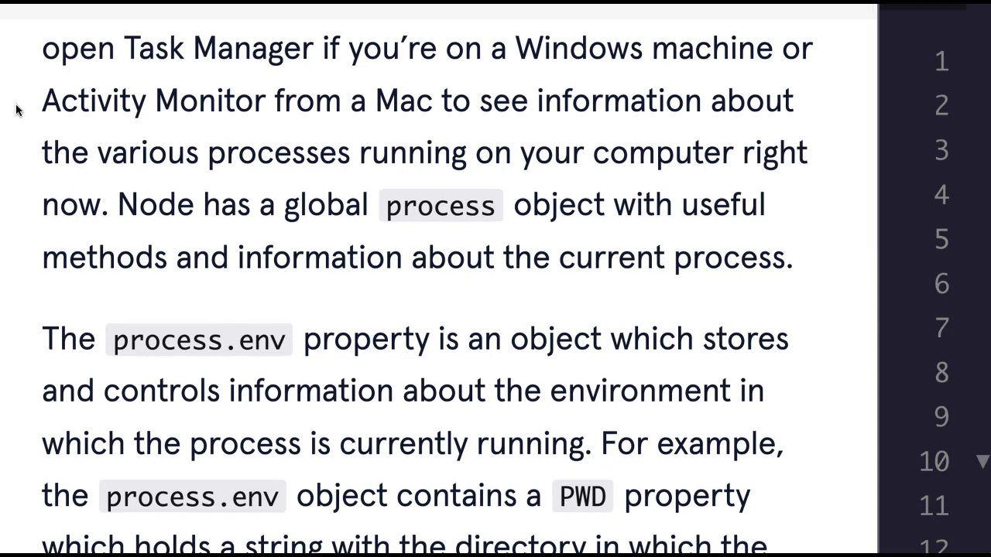
scroll("down", 3)
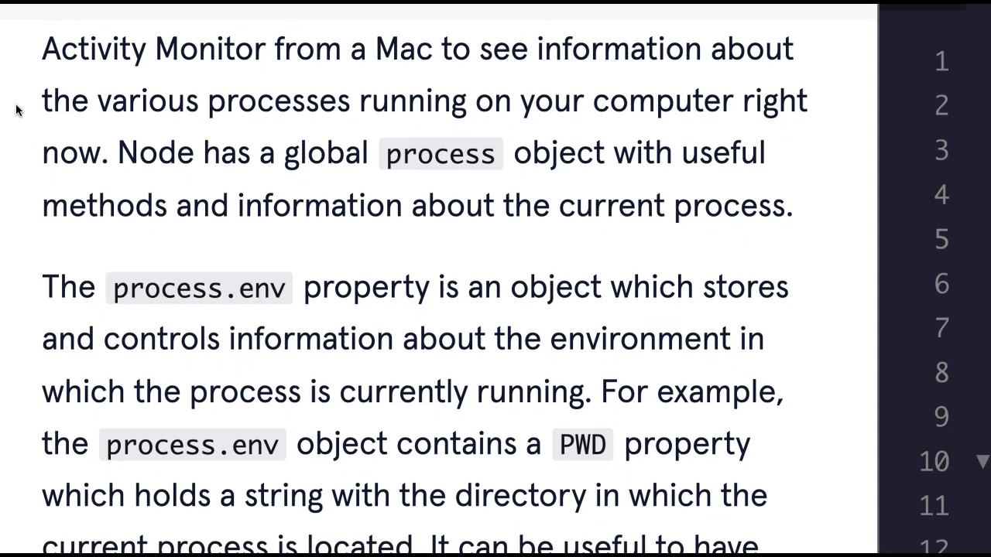
scroll("down", 3)
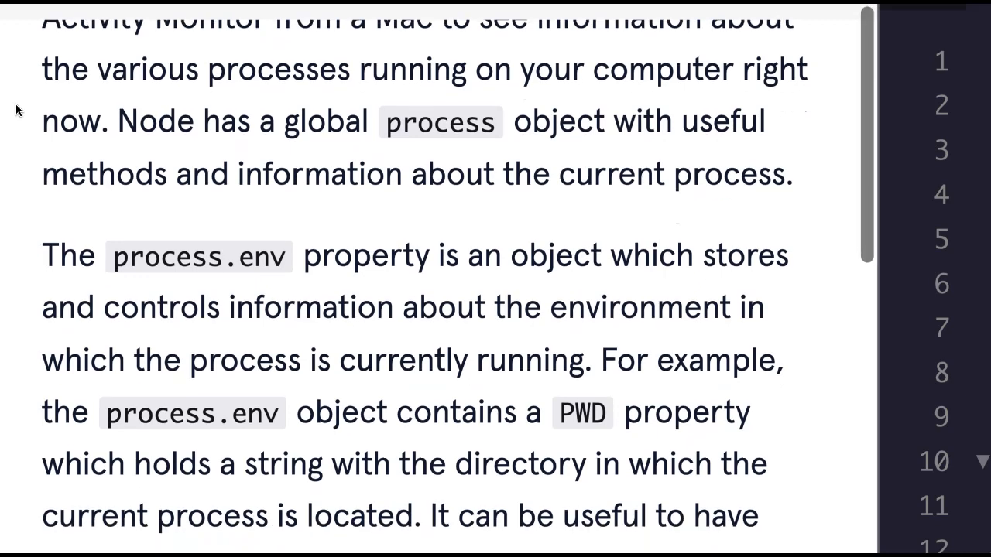
scroll("down", 3)
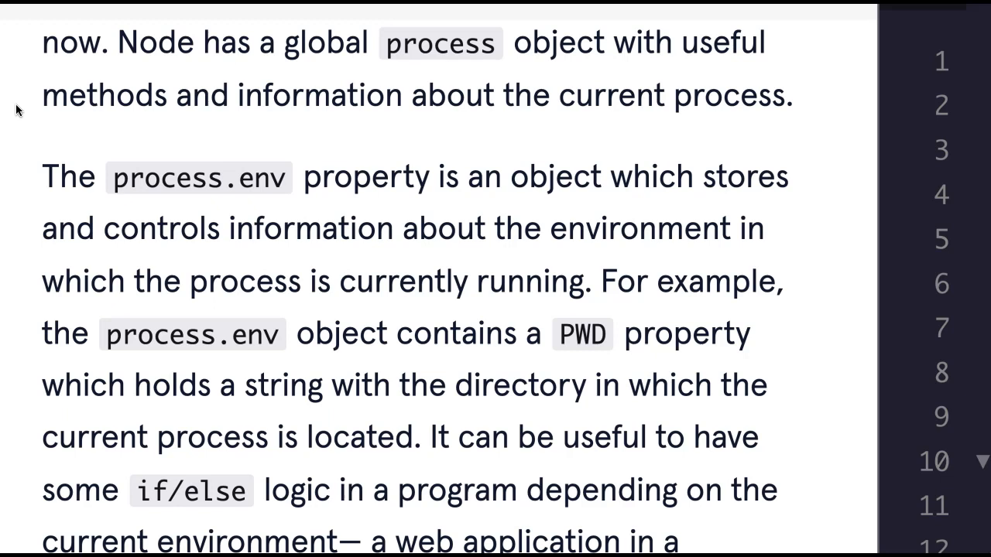
scroll("down", 3)
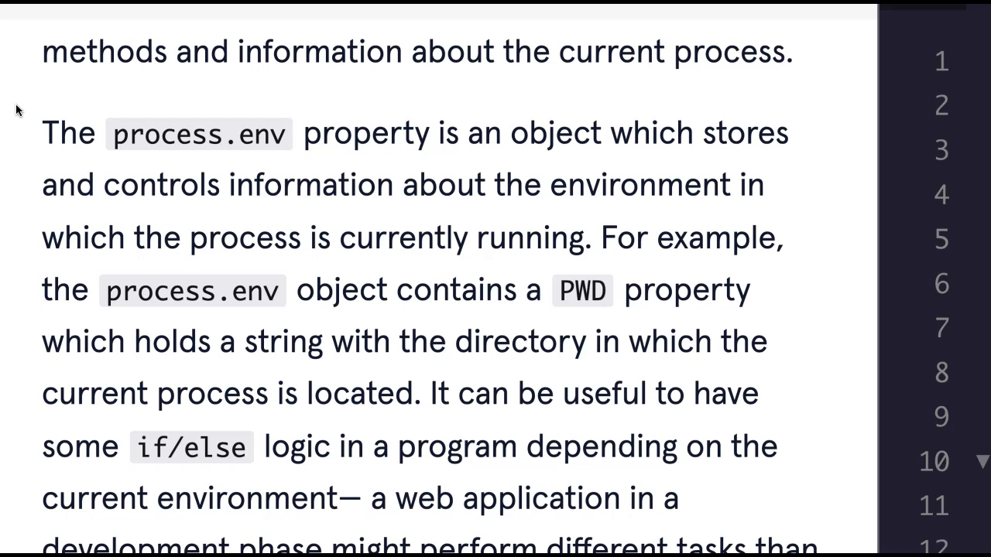
scroll("down", 3)
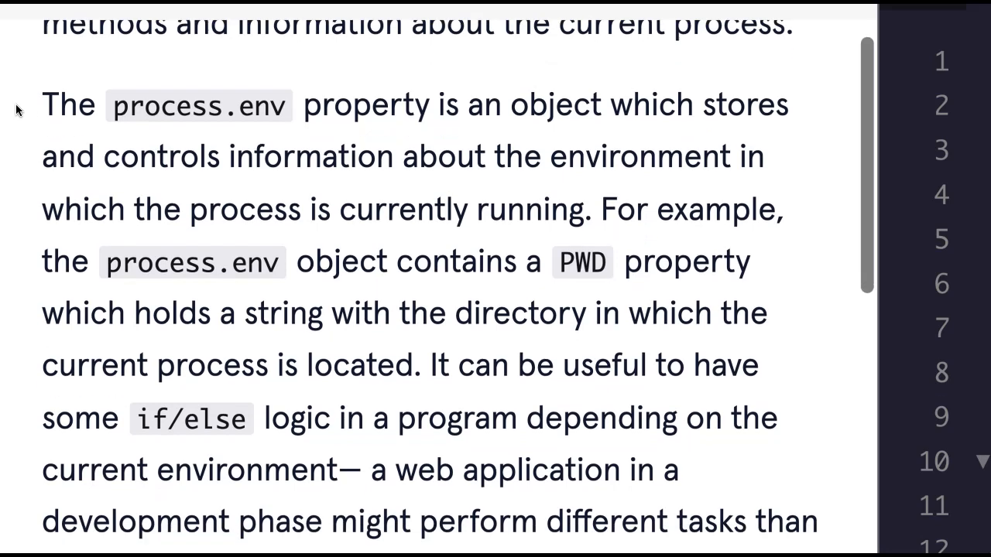
scroll("down", 3)
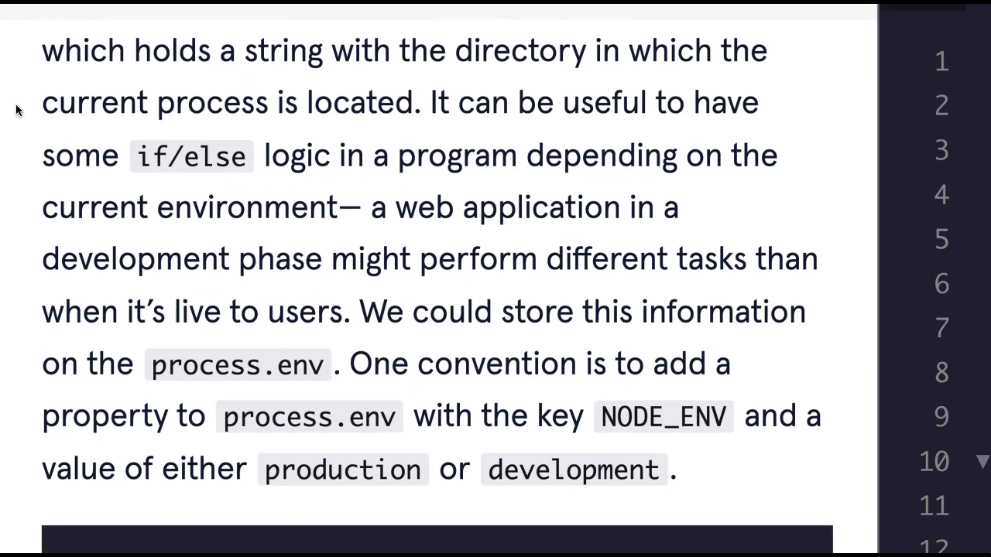
scroll("down", 3)
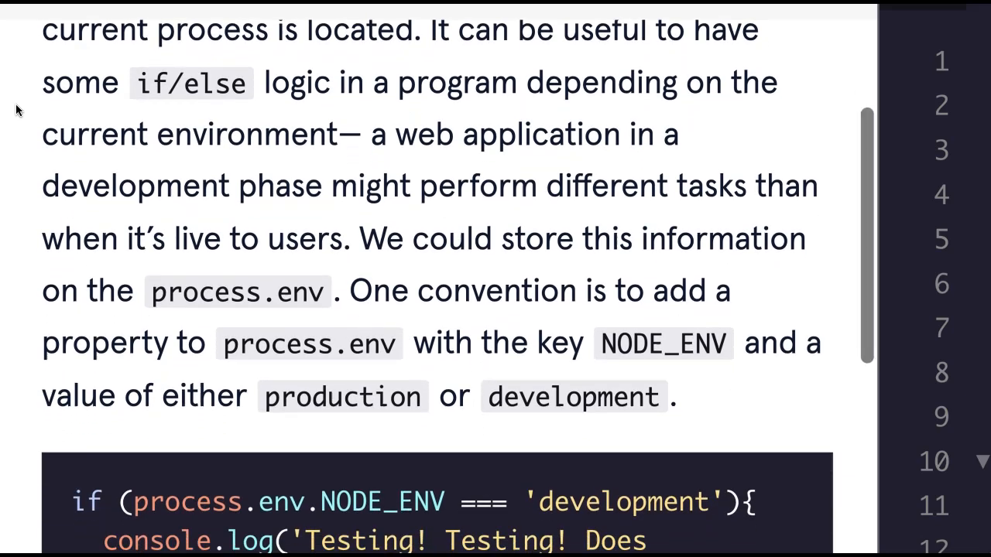
scroll("down", 3)
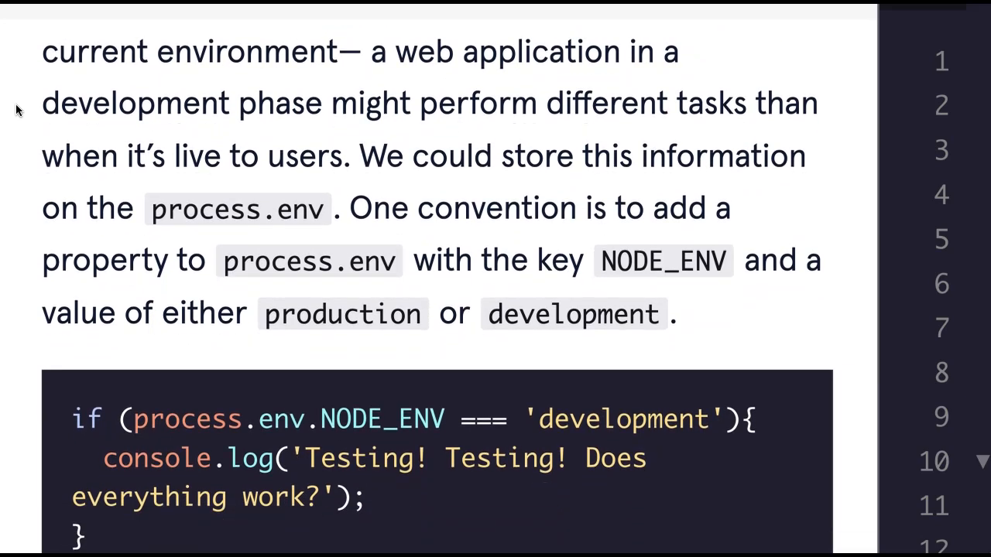
scroll("down", 3)
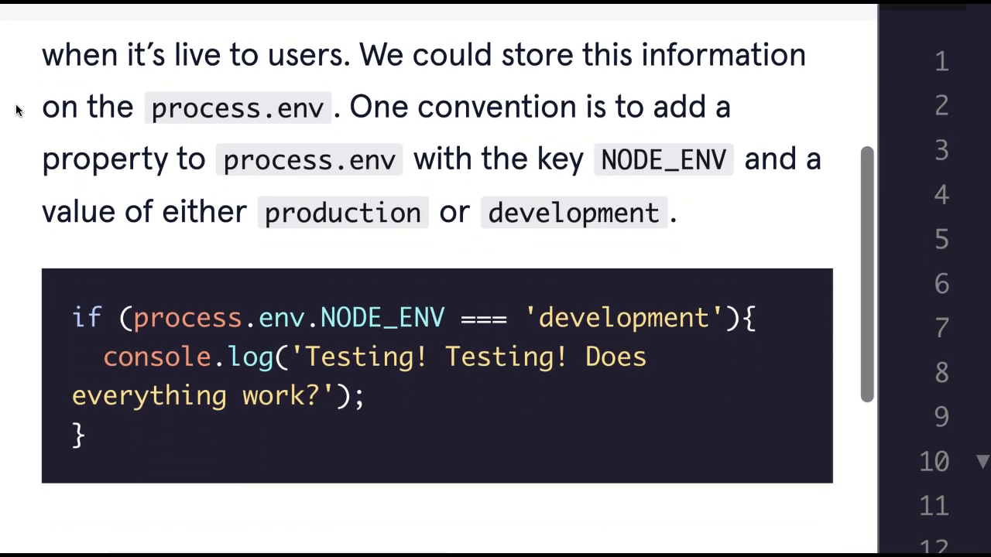
scroll("down", 3)
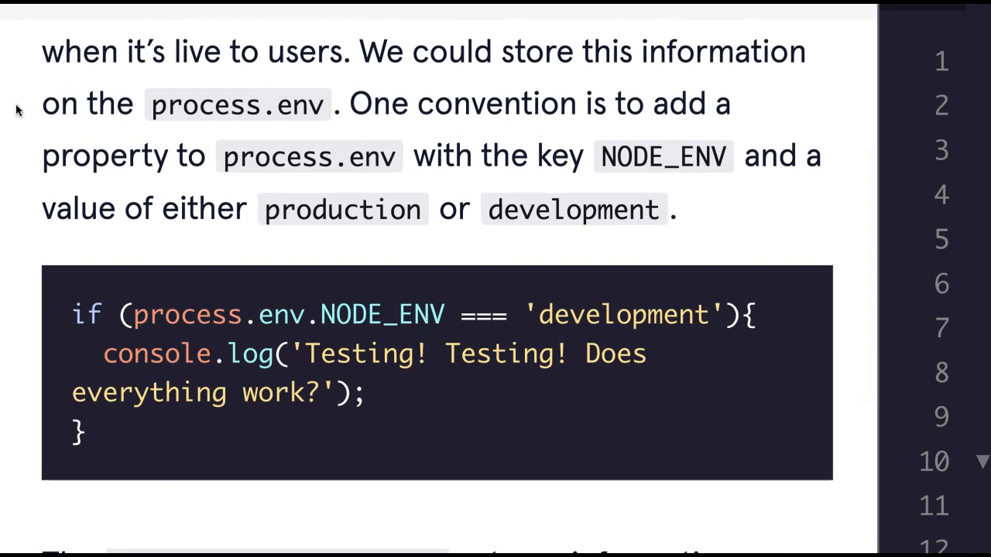
scroll("down", 3)
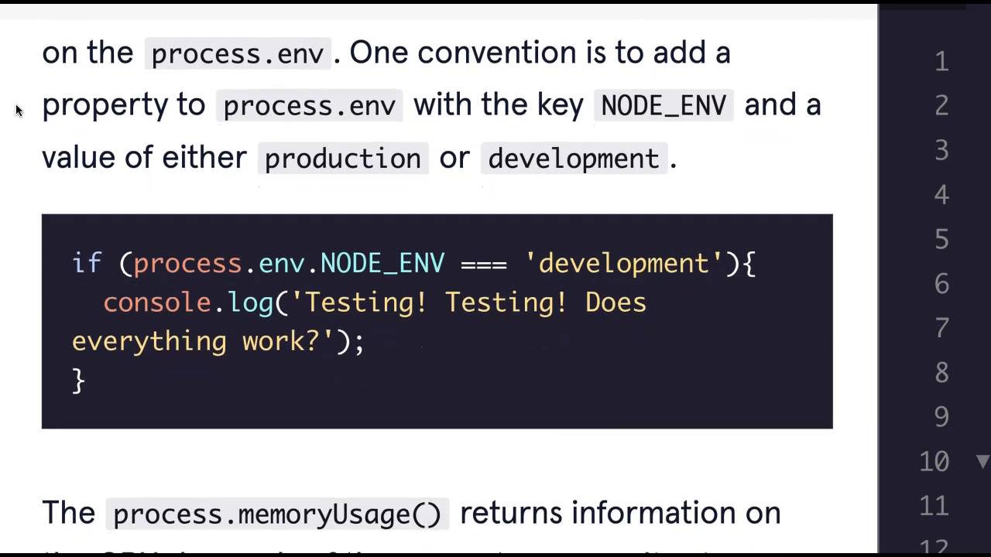
scroll("down", 3)
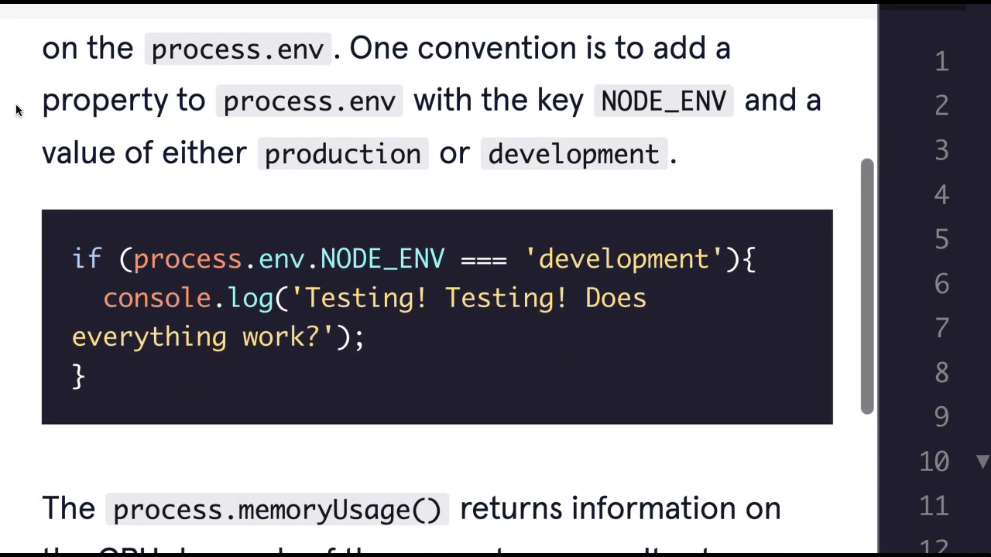
scroll("down", 3)
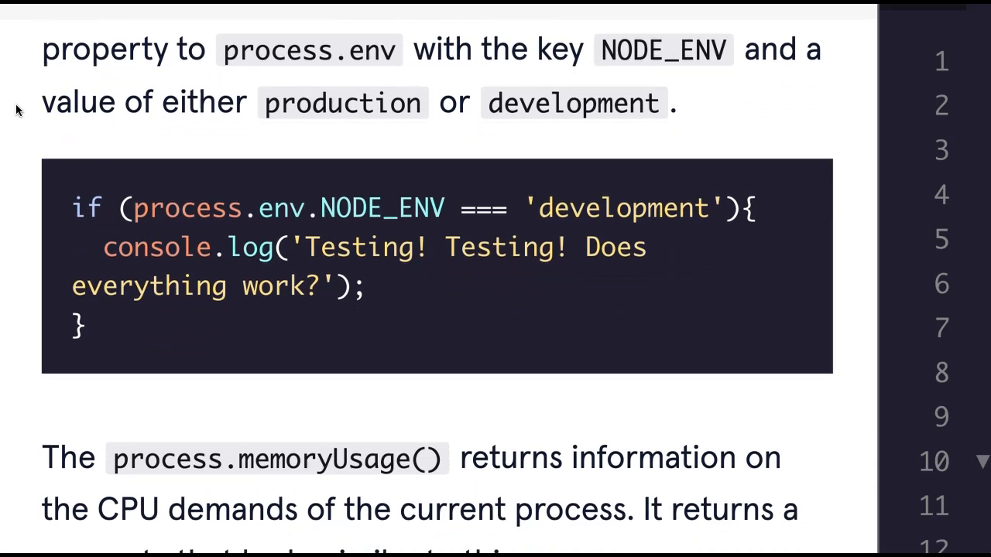
scroll("down", 3)
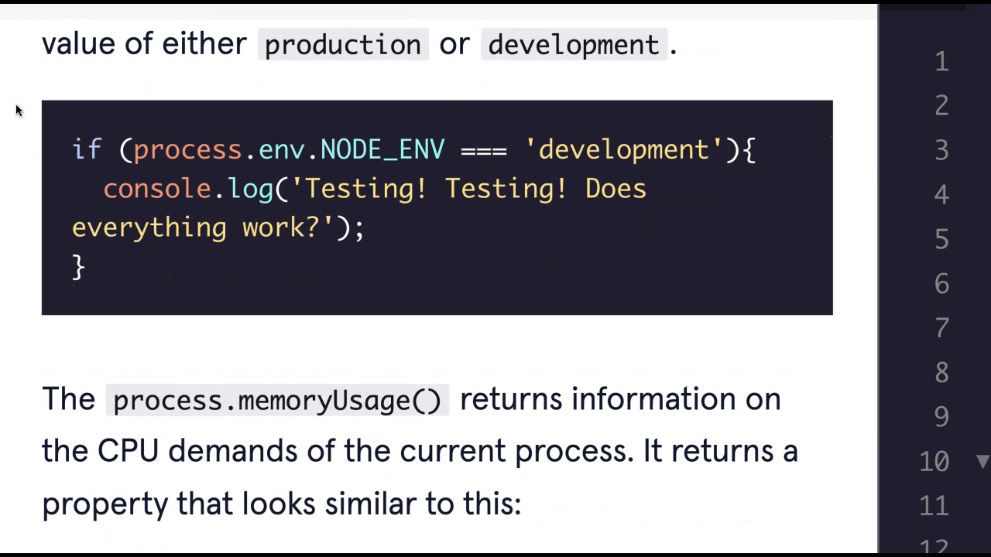
scroll("down", 3)
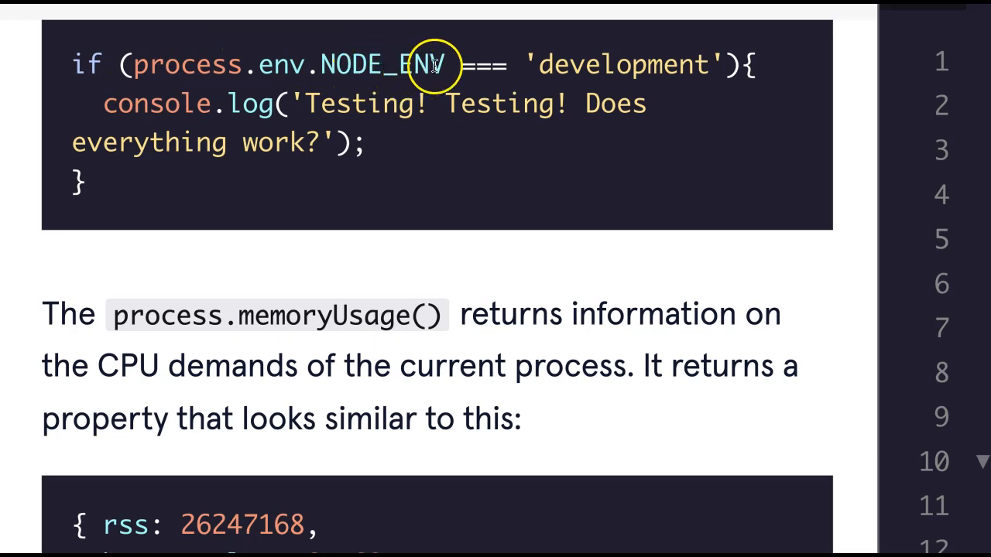
mouse_move(302, 85)
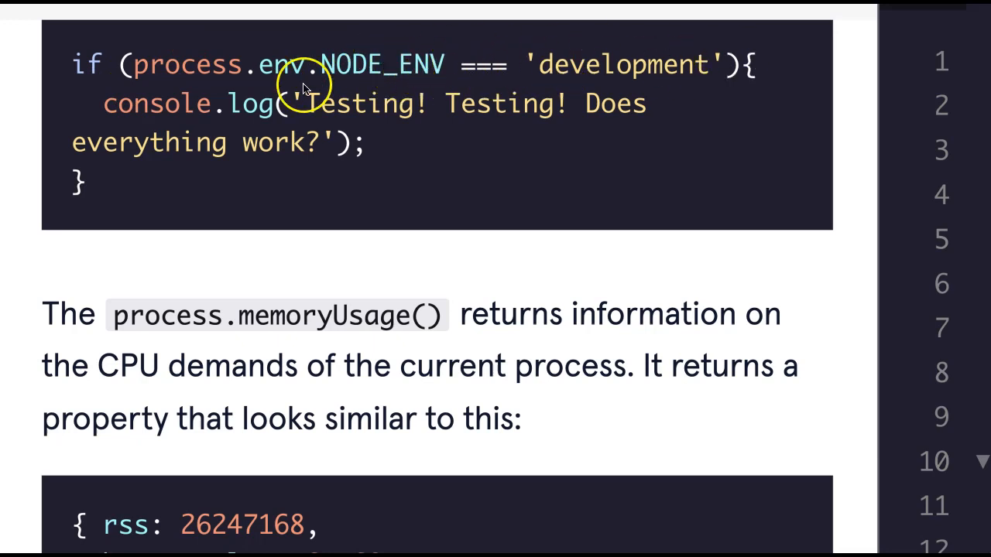
mouse_move(554, 124)
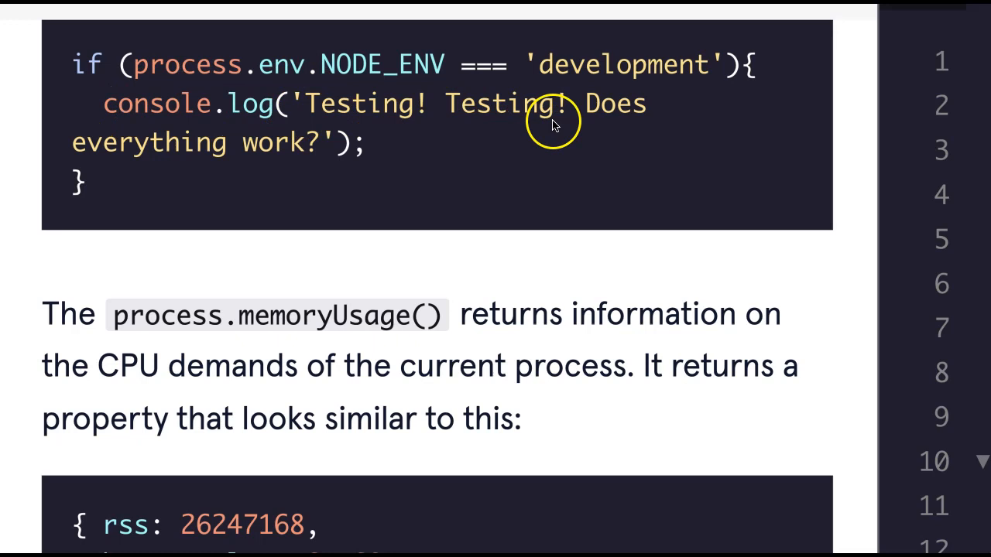
mouse_move(170, 158)
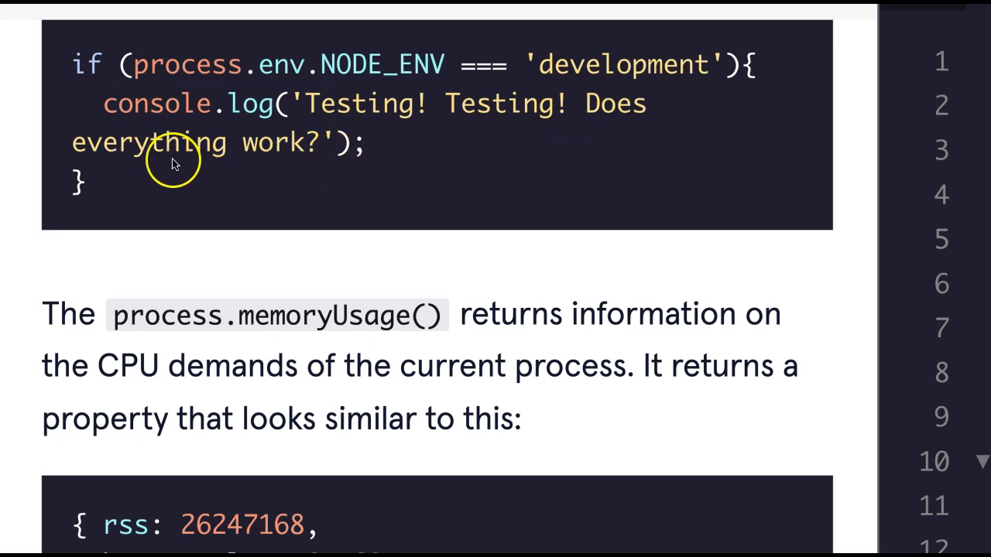
mouse_move(395, 316)
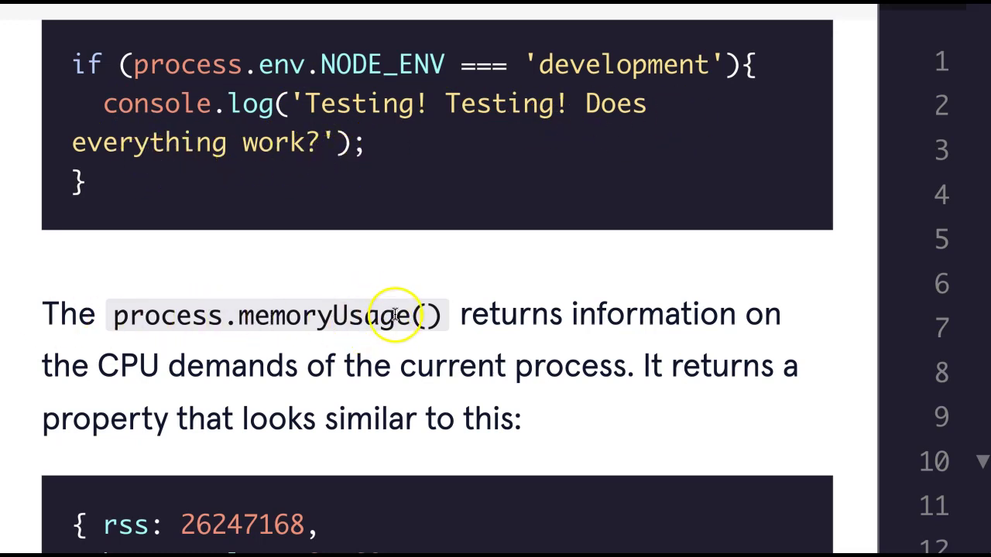
mouse_move(63, 401)
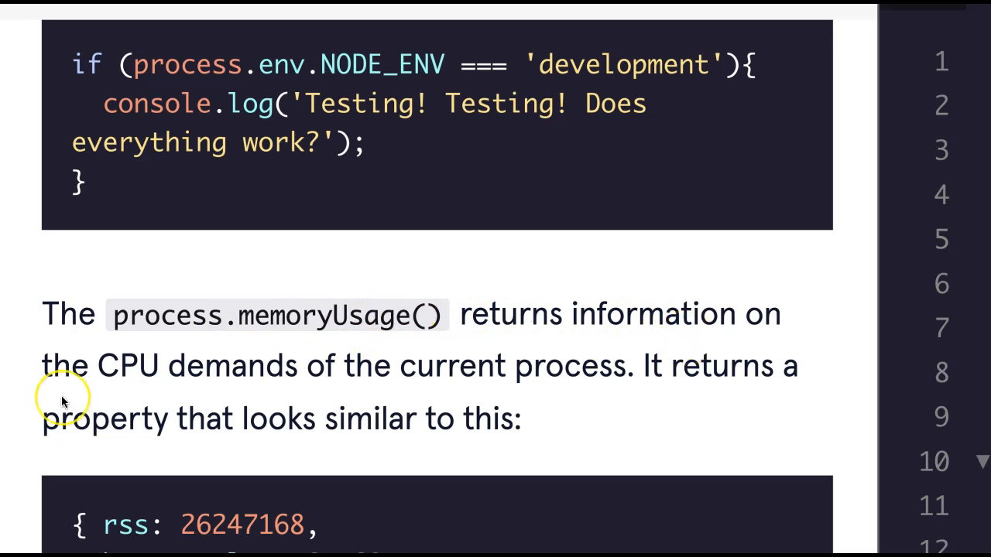
scroll("down", 3)
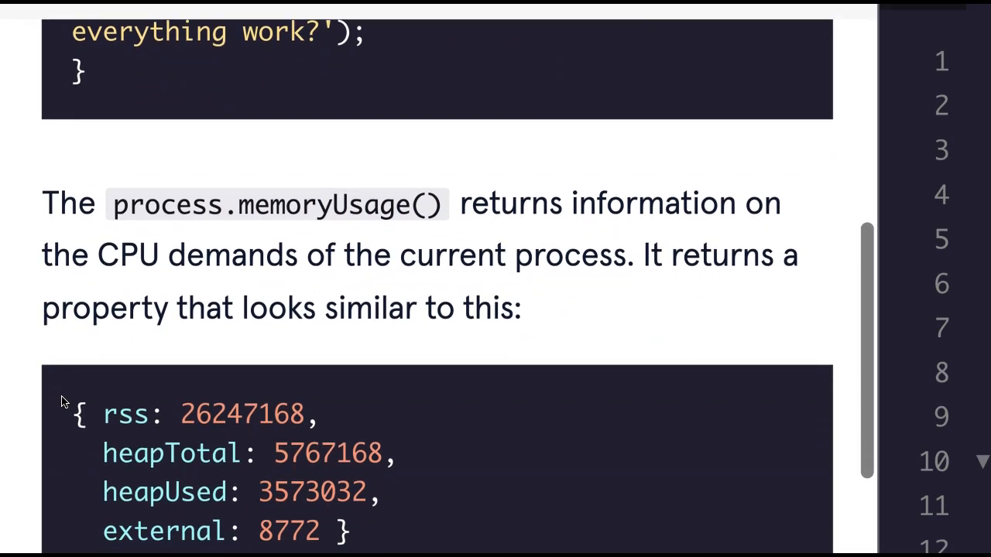
scroll("down", 3)
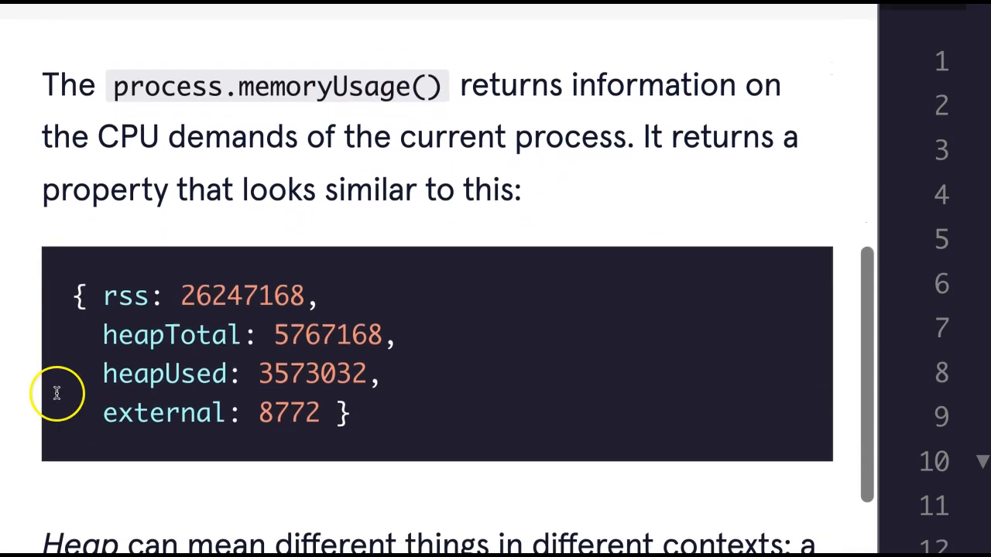
scroll("down", 3)
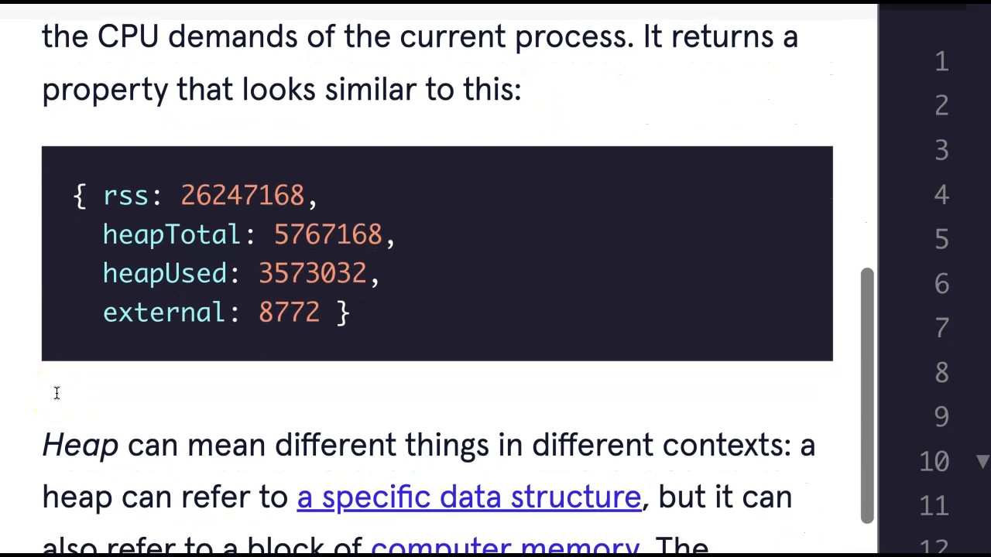
scroll("down", 3)
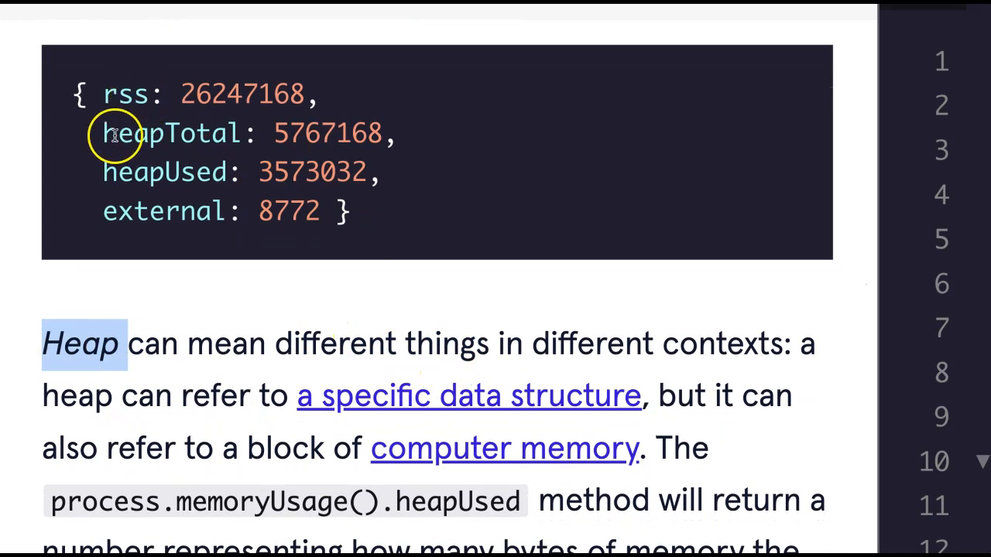
double_click(170, 133)
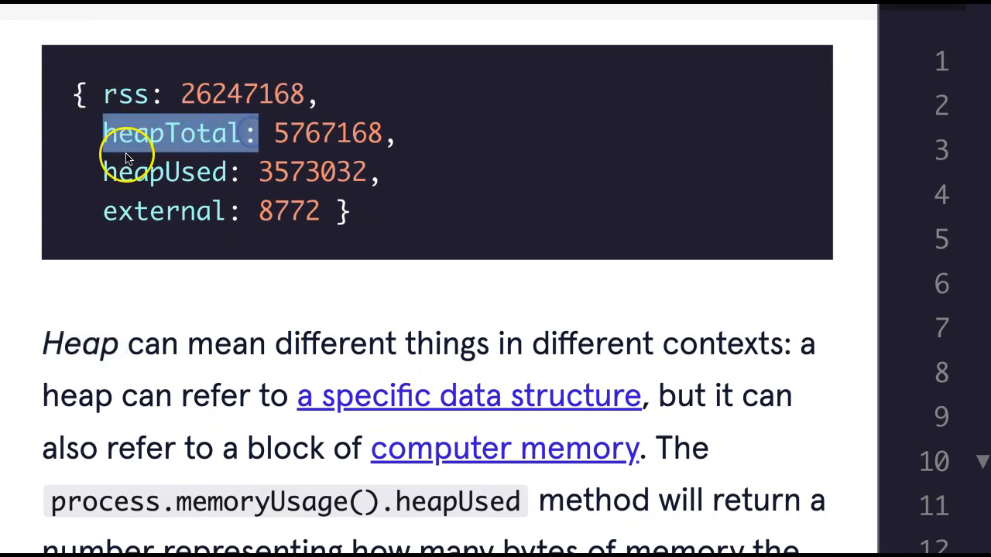
mouse_move(266, 347)
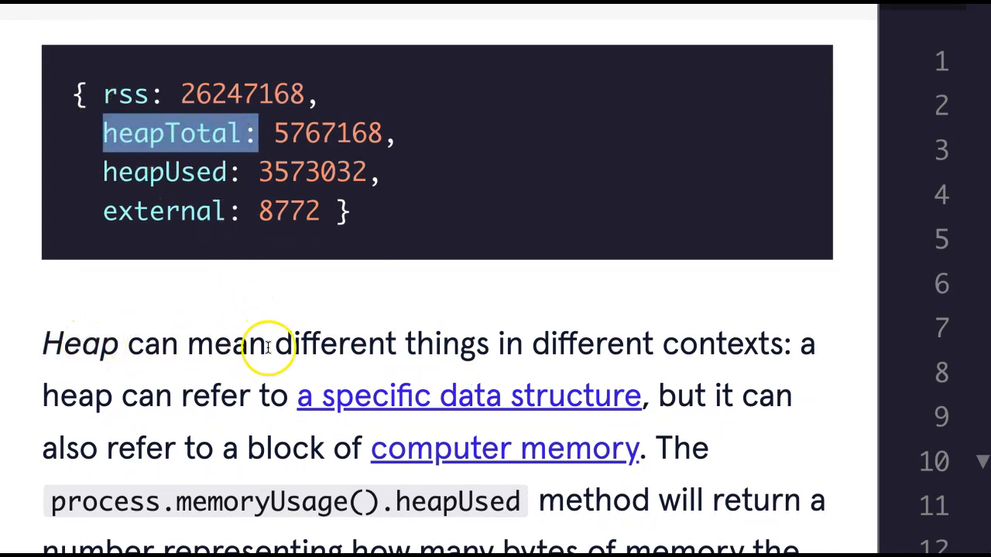
mouse_move(712, 341)
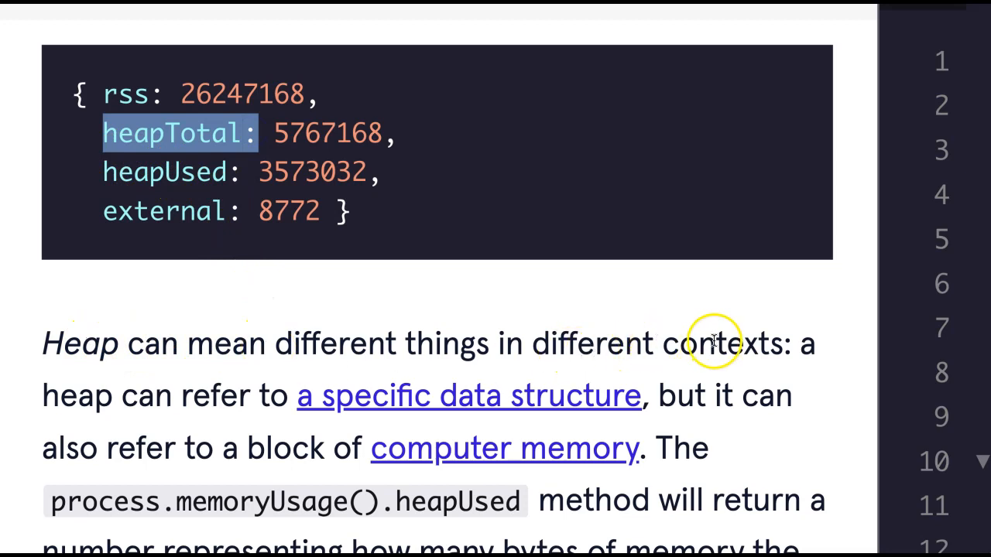
Continue through the example code and tasks, highlighting process and heapUsed along the way
scroll("down", 3)
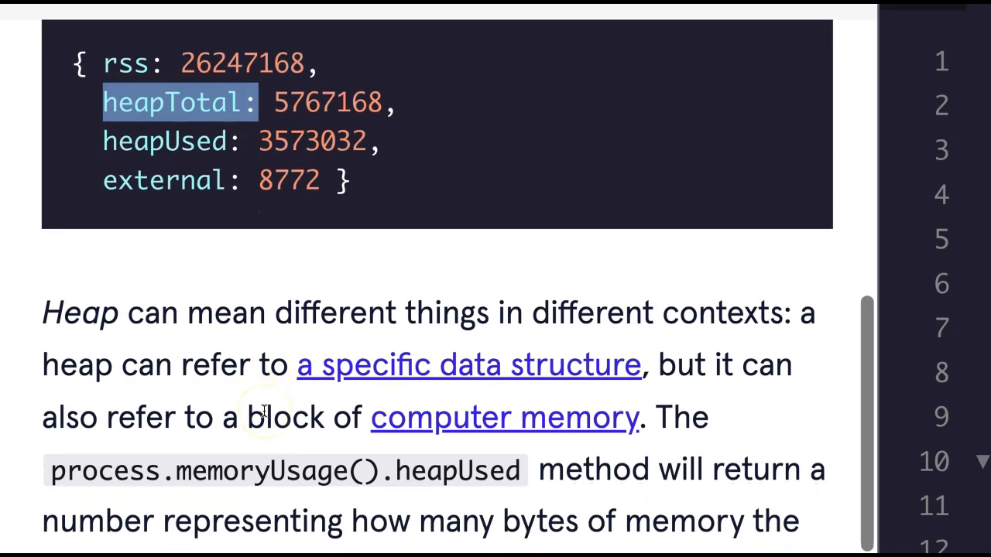
scroll("down", 3)
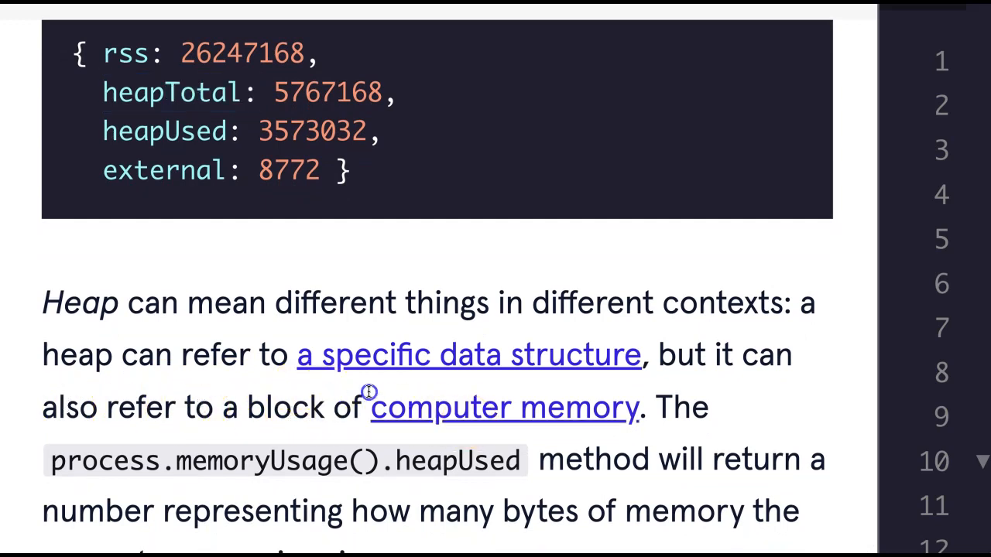
scroll("down", 3)
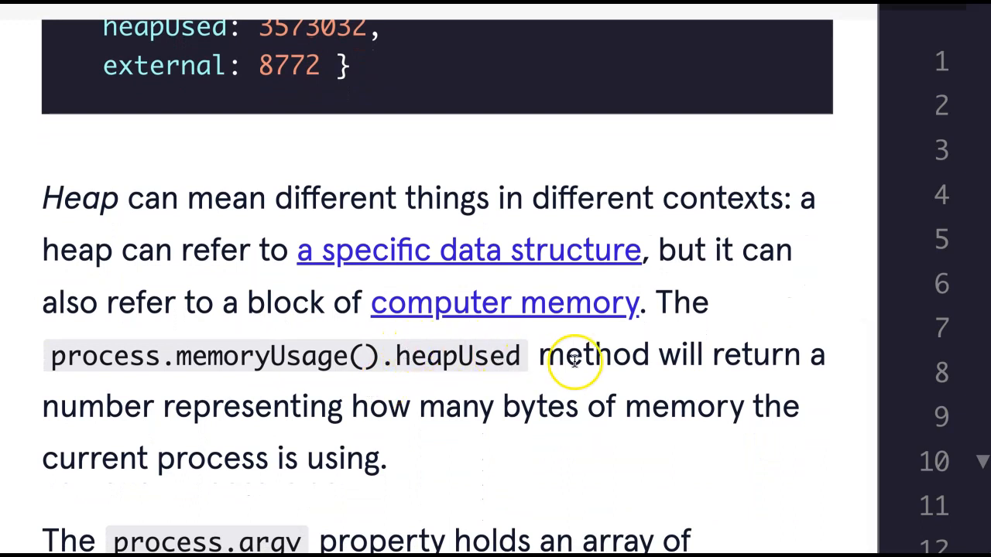
mouse_move(343, 400)
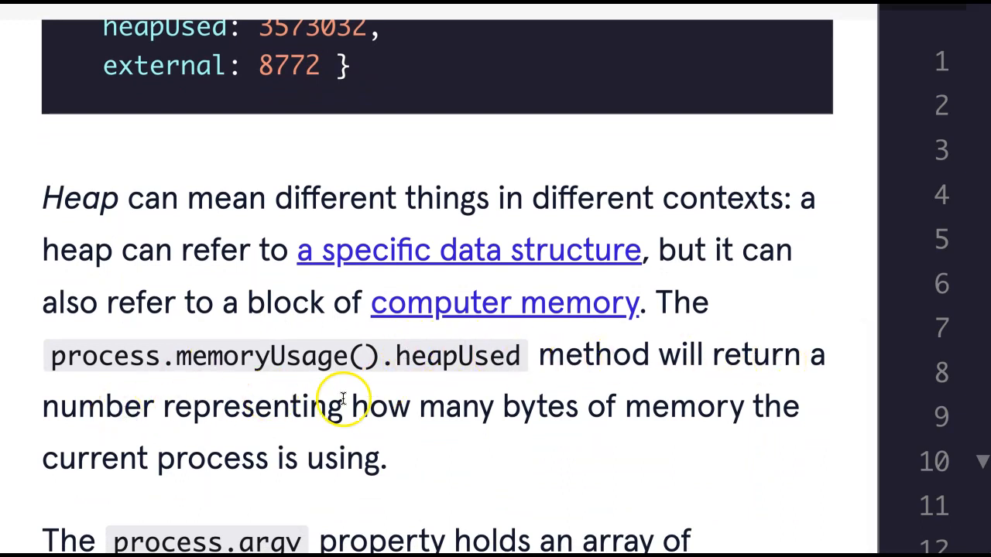
scroll("down", 3)
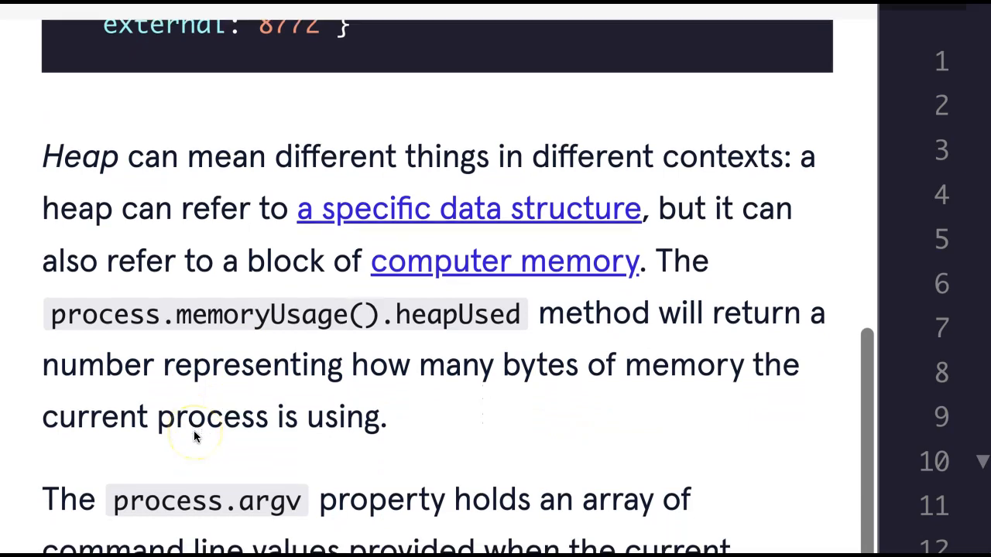
scroll("down", 3)
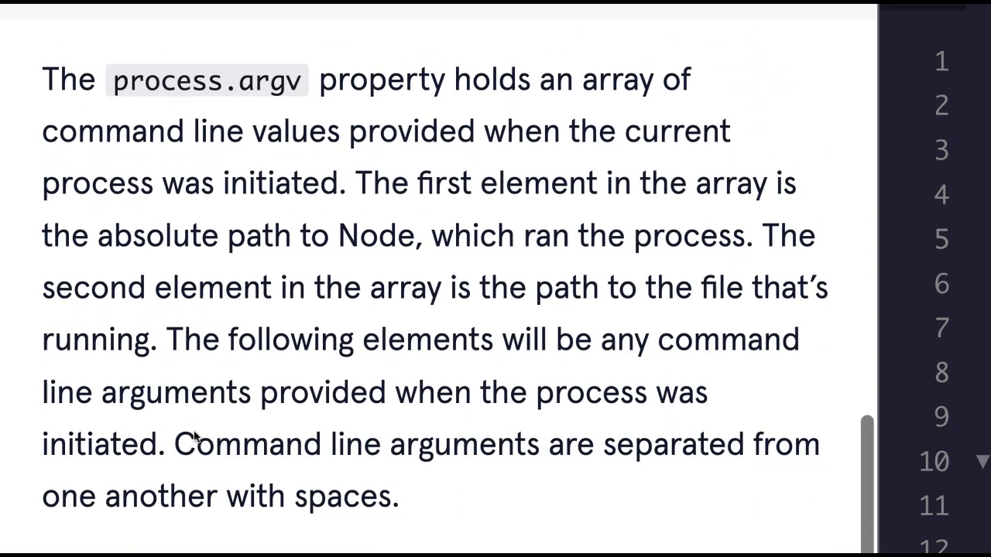
scroll("up", 3)
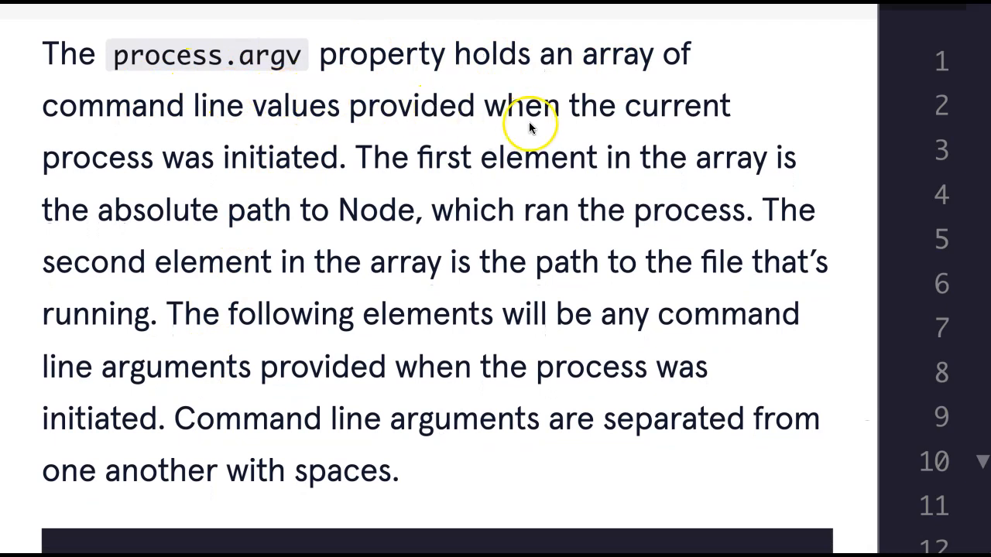
scroll("down", 3)
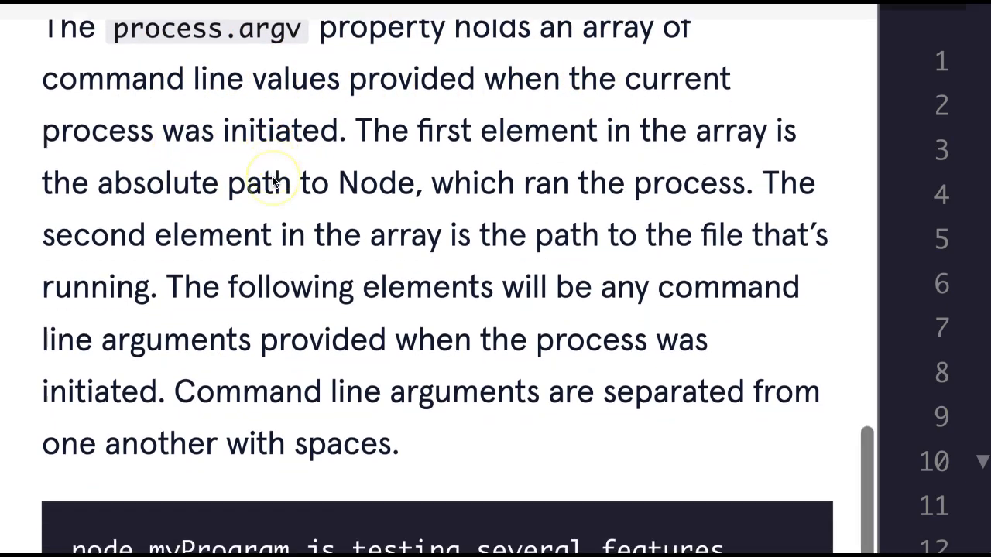
scroll("down", 3)
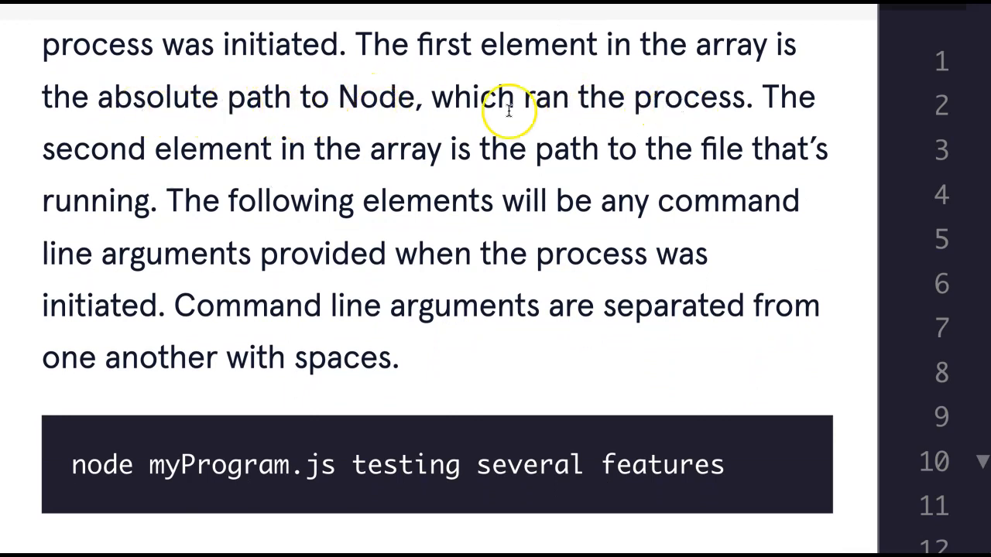
mouse_move(266, 208)
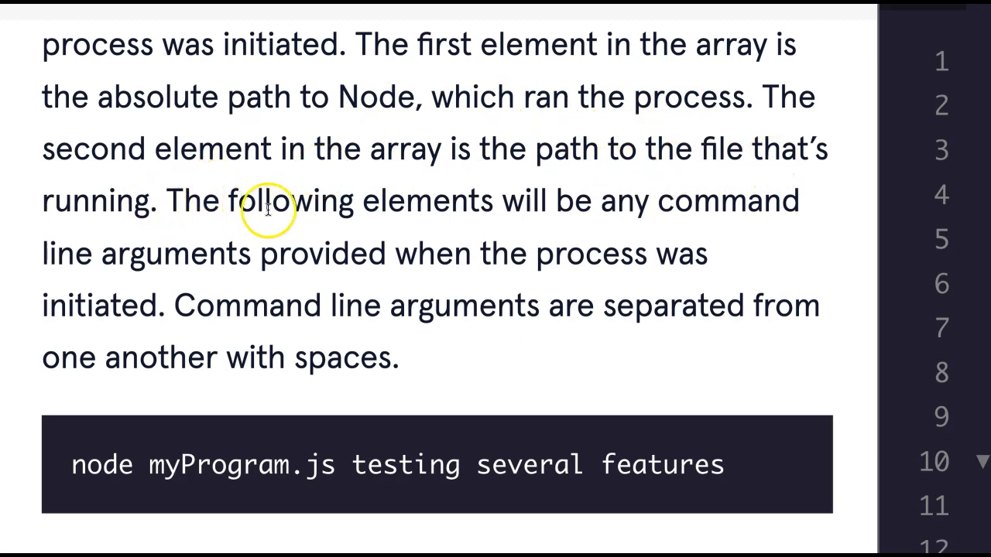
scroll("down", 3)
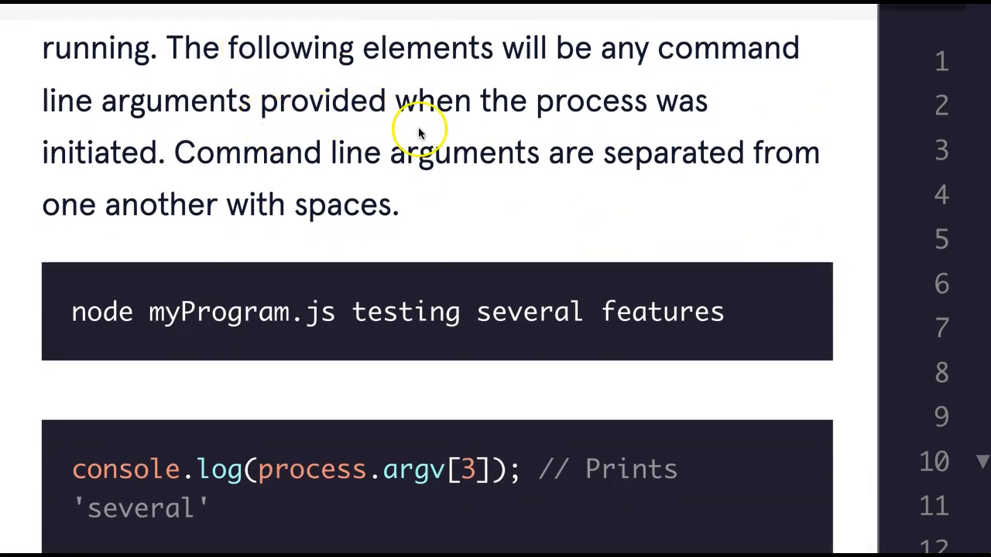
scroll("down", 3)
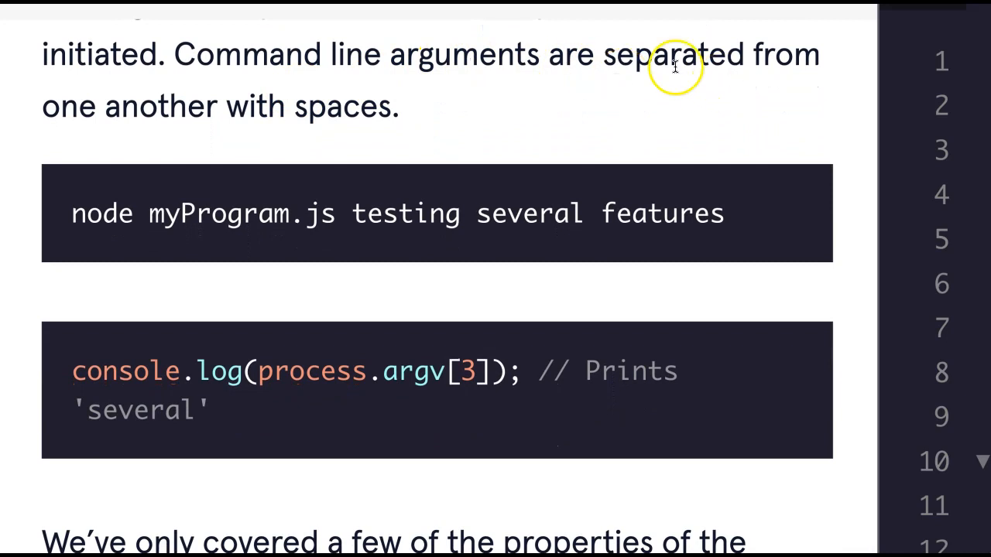
scroll("down", 3)
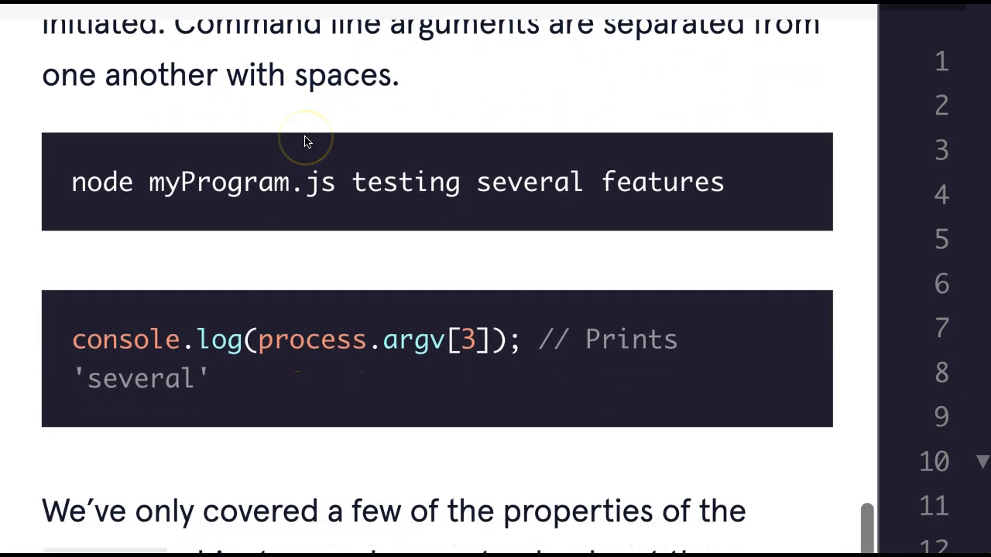
scroll("down", 3)
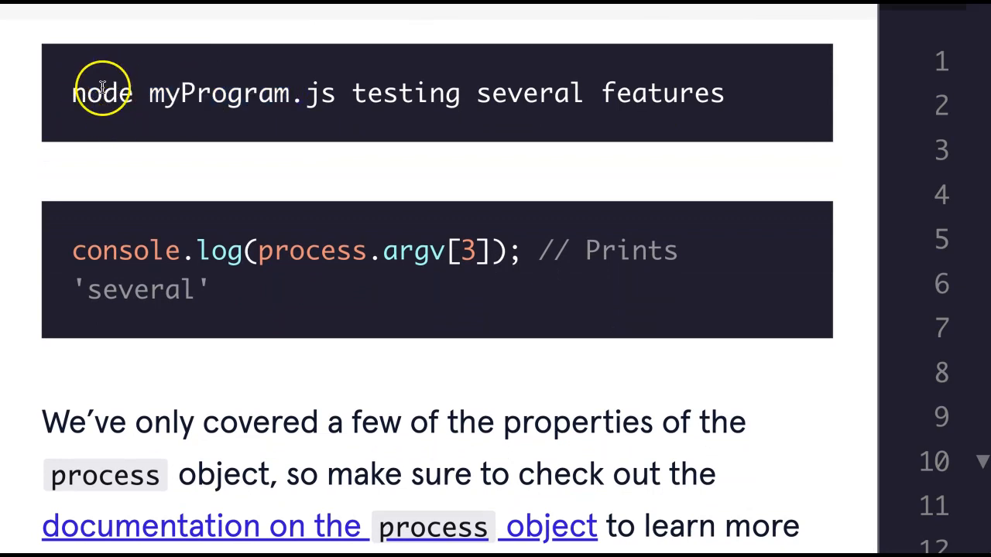
mouse_move(275, 86)
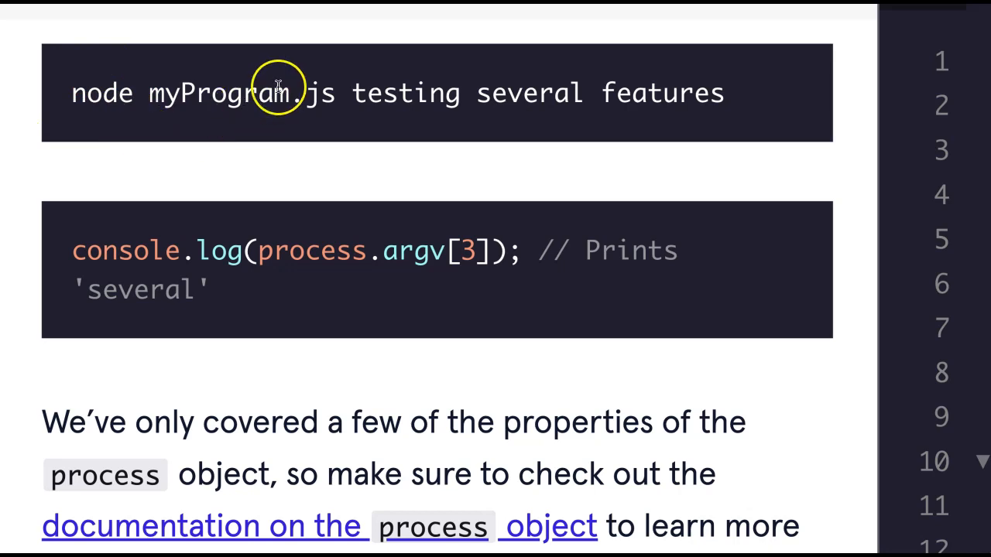
mouse_move(626, 116)
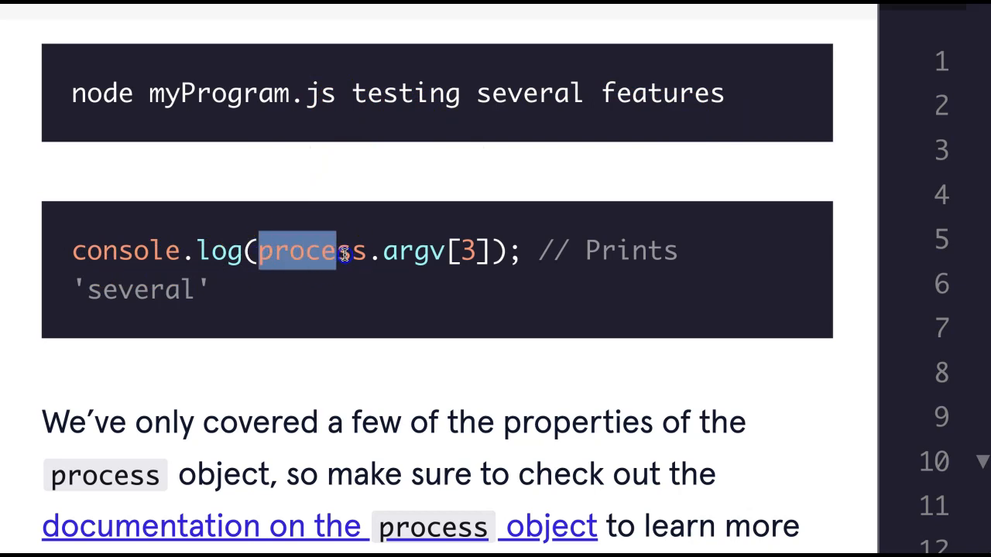
left_click_drag(341, 251, 480, 251)
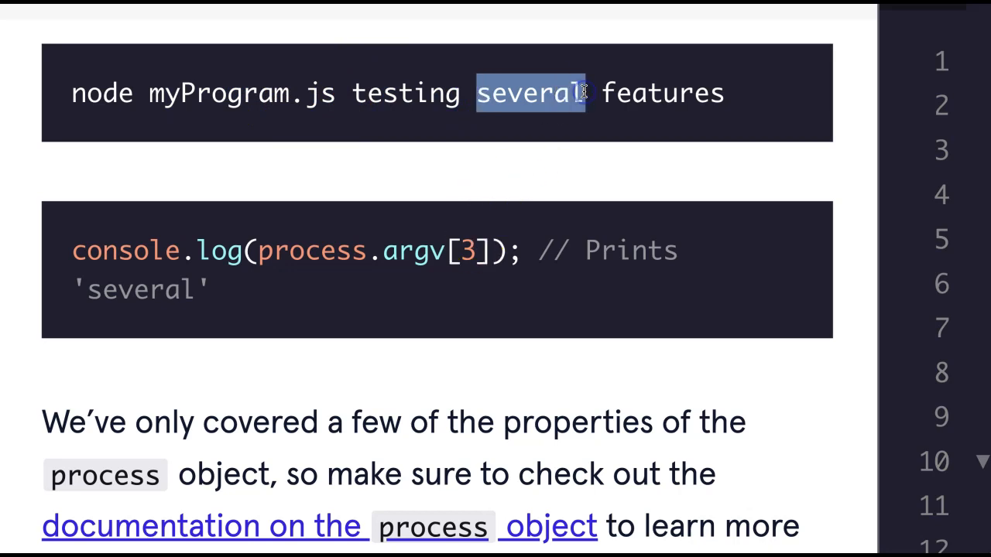
scroll("down", 3)
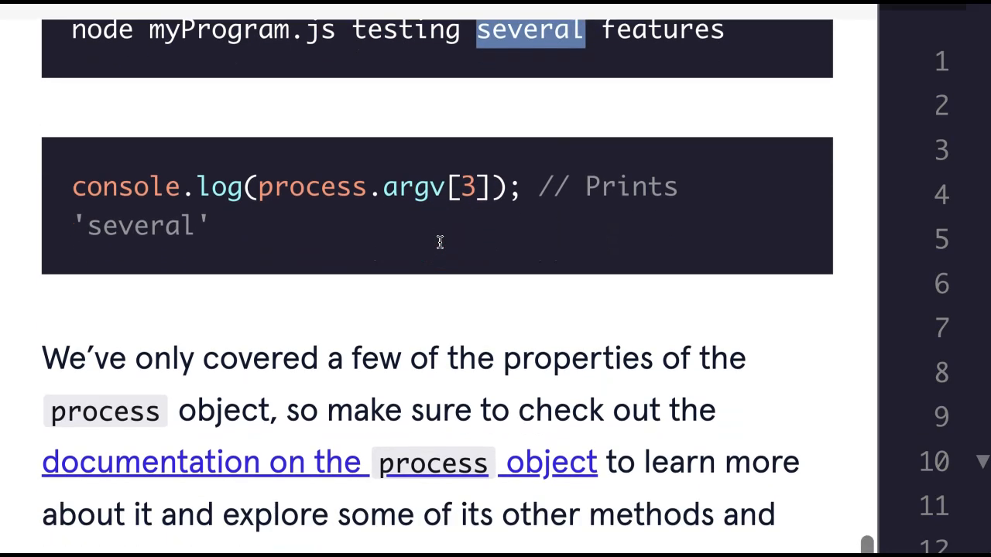
scroll("down", 3)
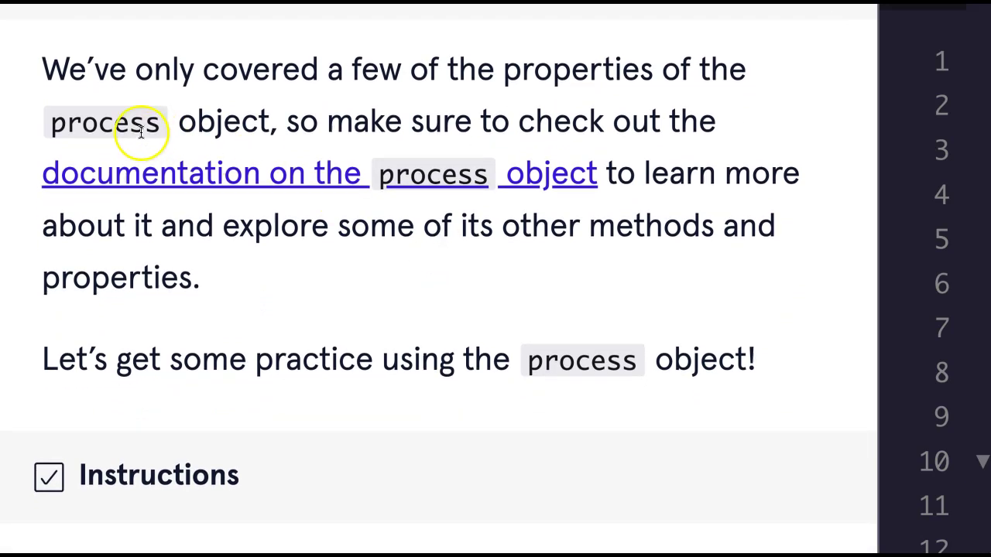
scroll("down", 3)
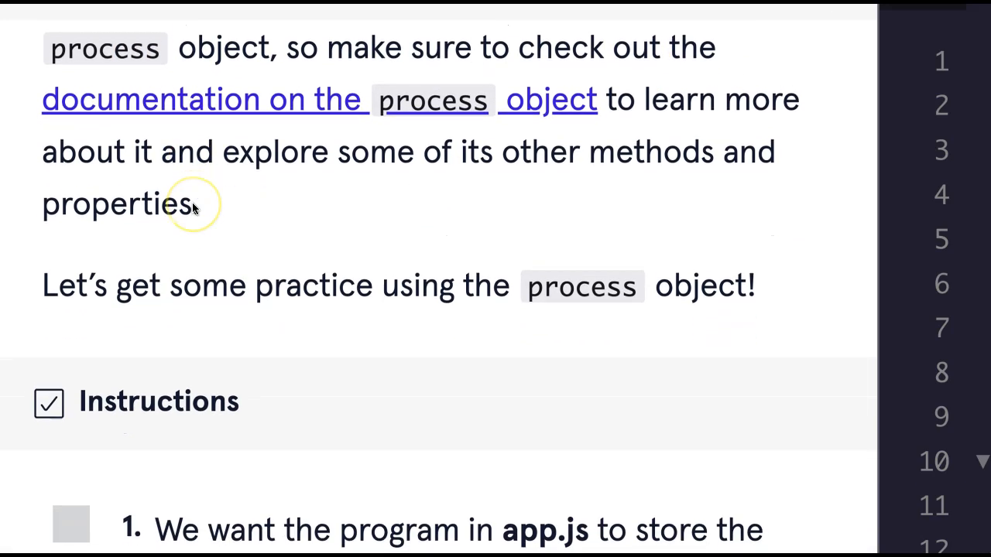
scroll("down", 3)
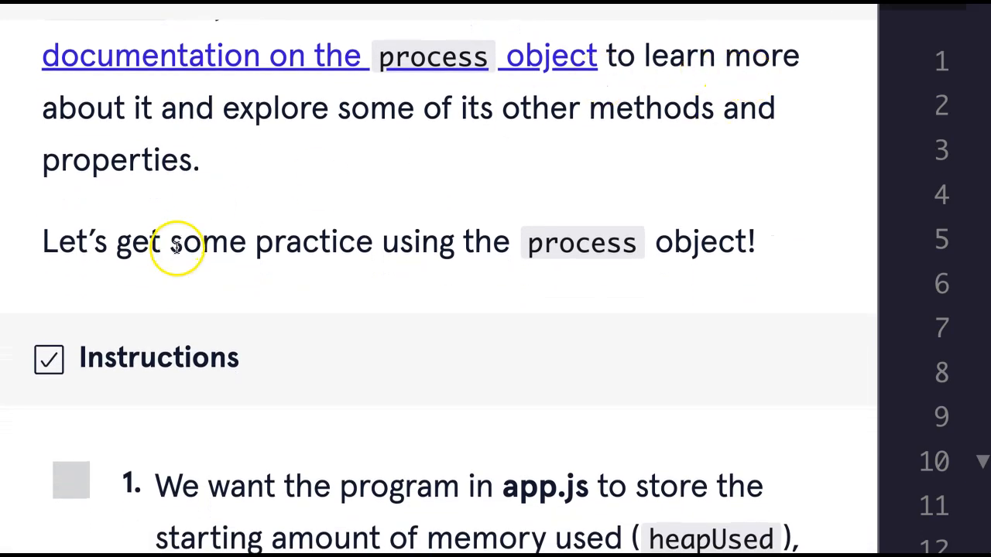
scroll("down", 3)
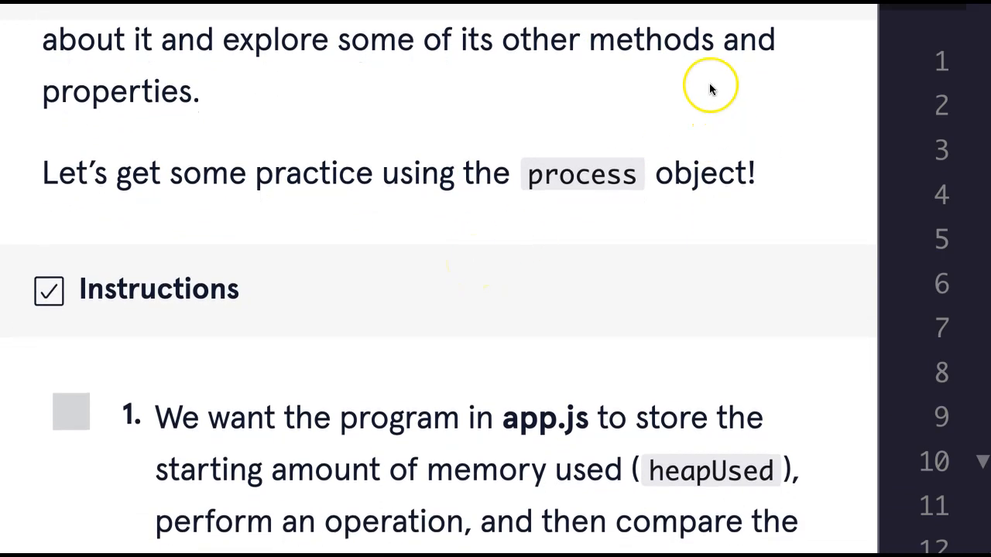
scroll("down", 3)
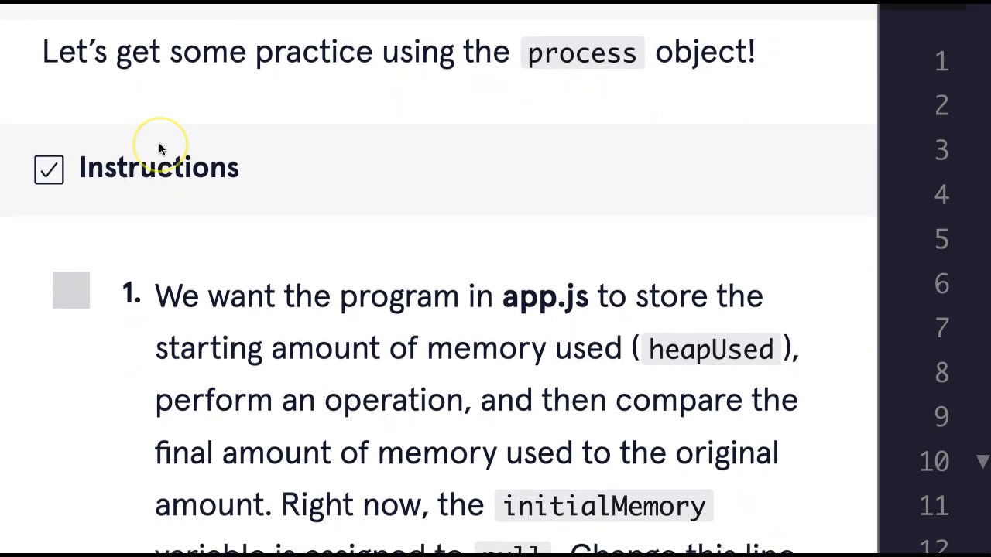
scroll("down", 3)
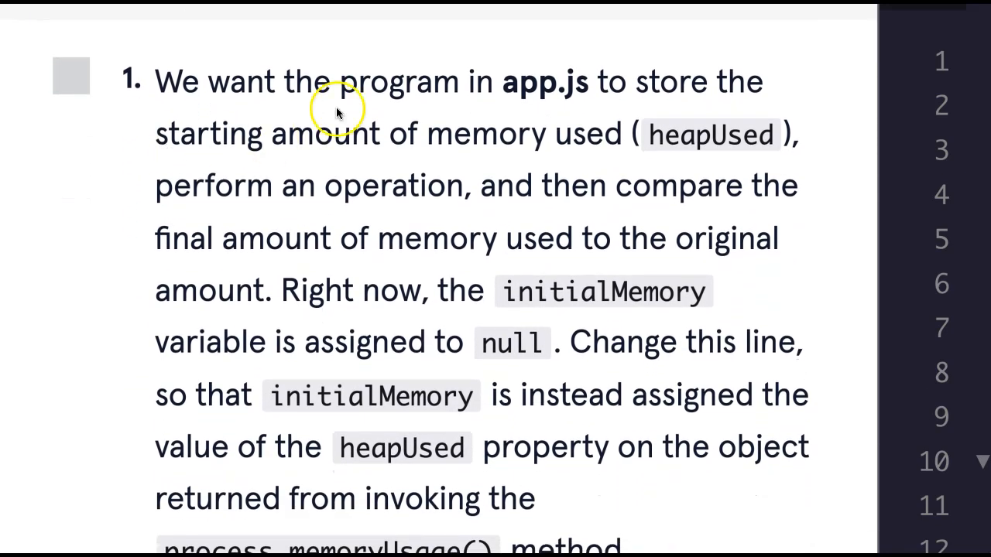
mouse_move(266, 142)
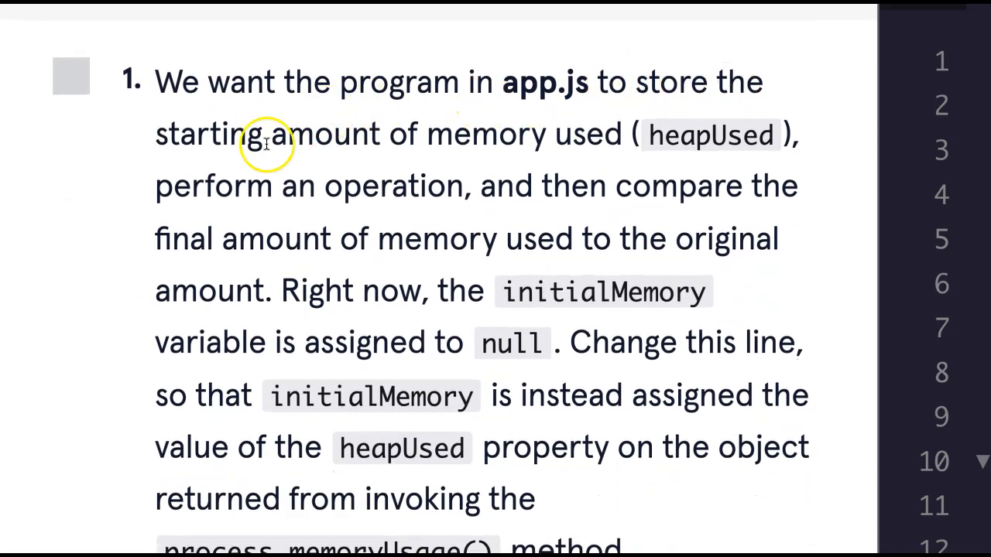
mouse_move(693, 147)
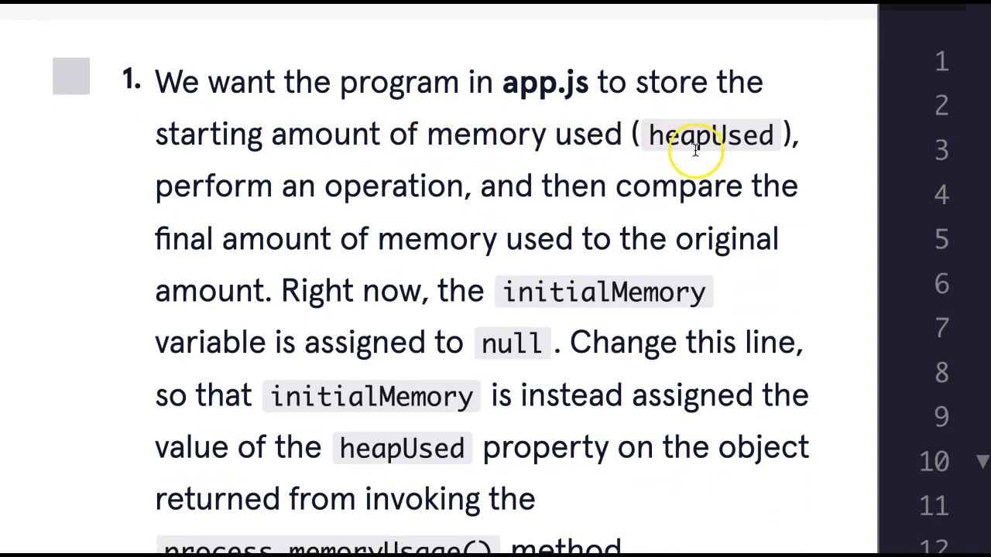
double_click(709, 133)
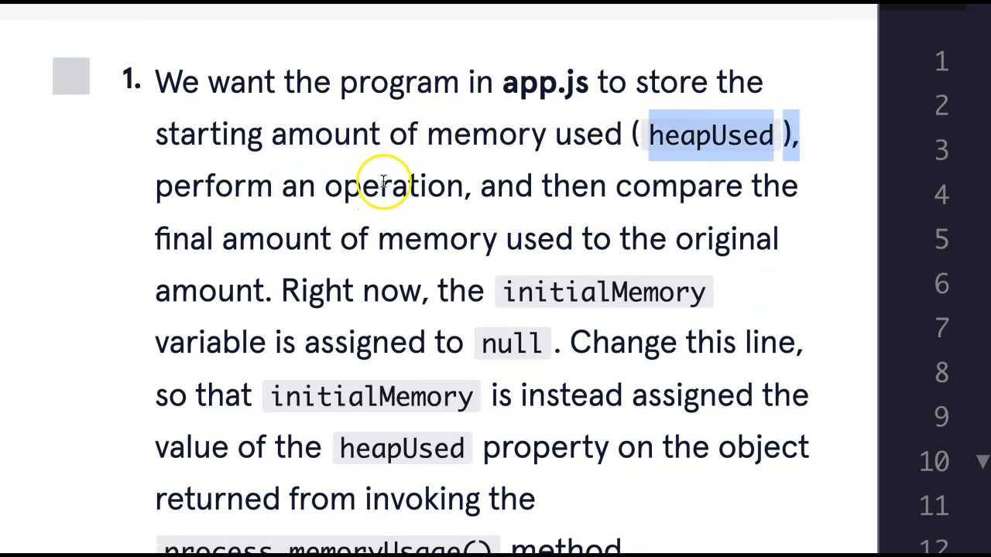
scroll("down", 3)
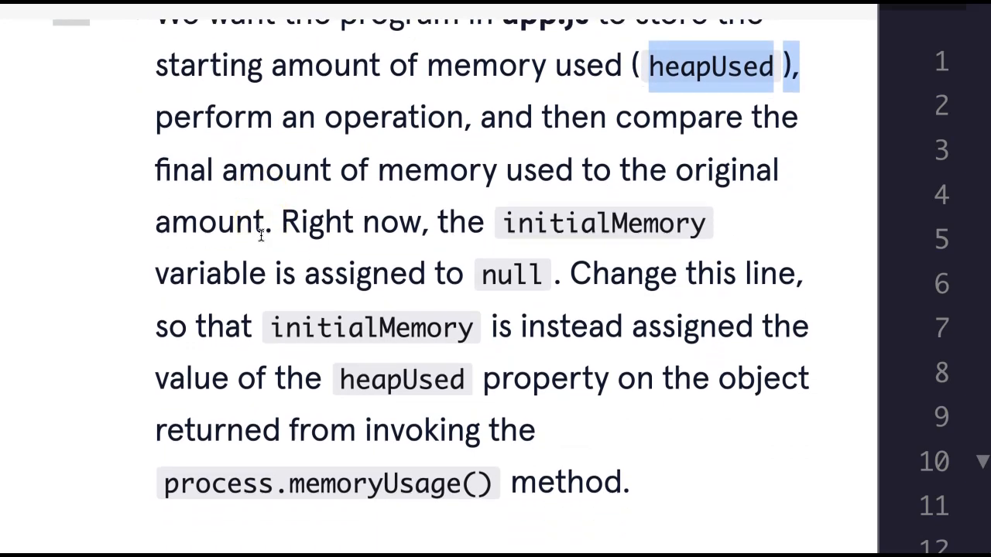
scroll("down", 3)
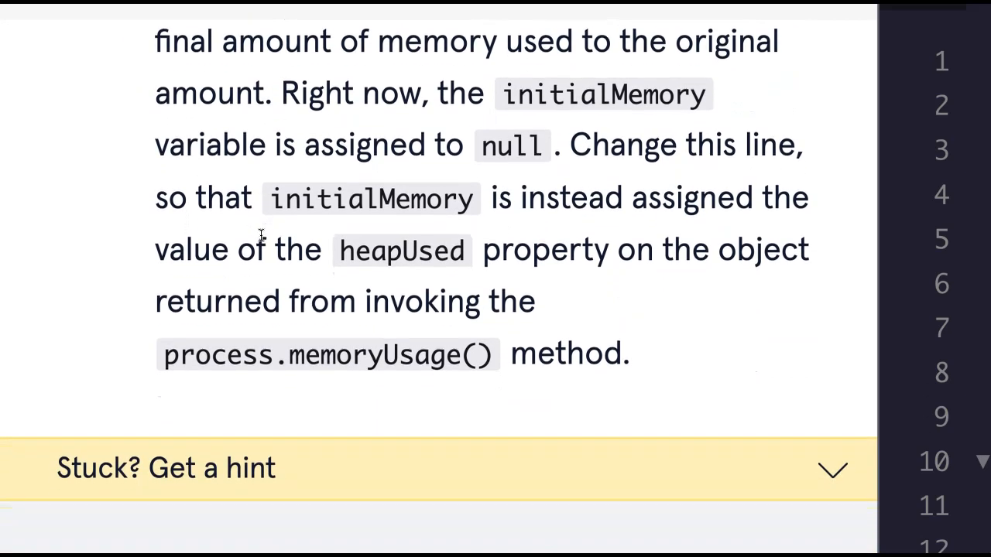
scroll("down", 3)
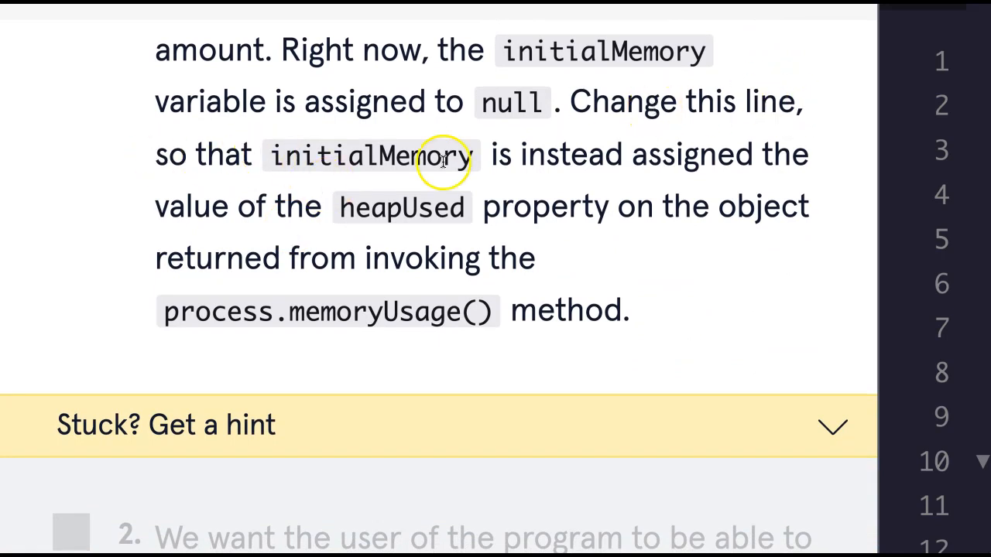
mouse_move(217, 257)
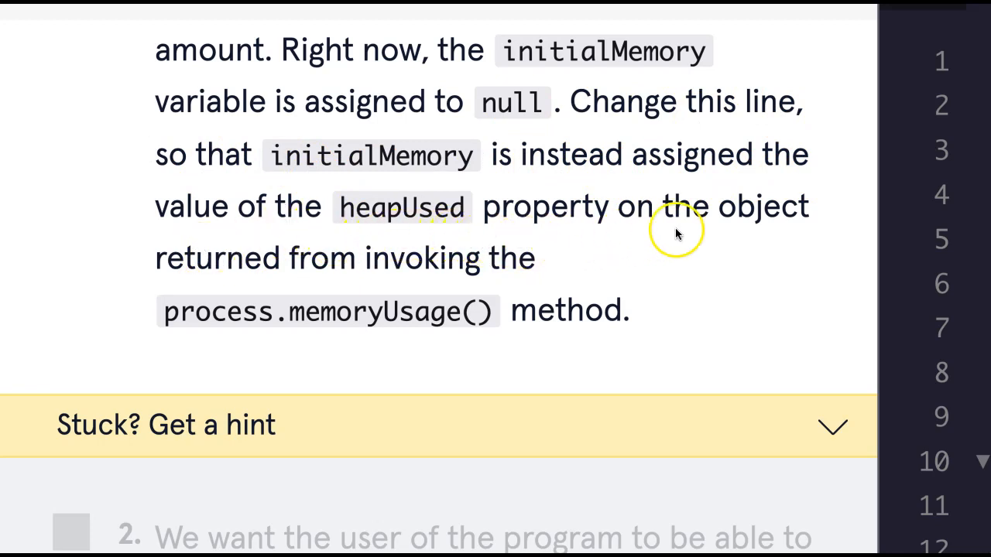
mouse_move(468, 297)
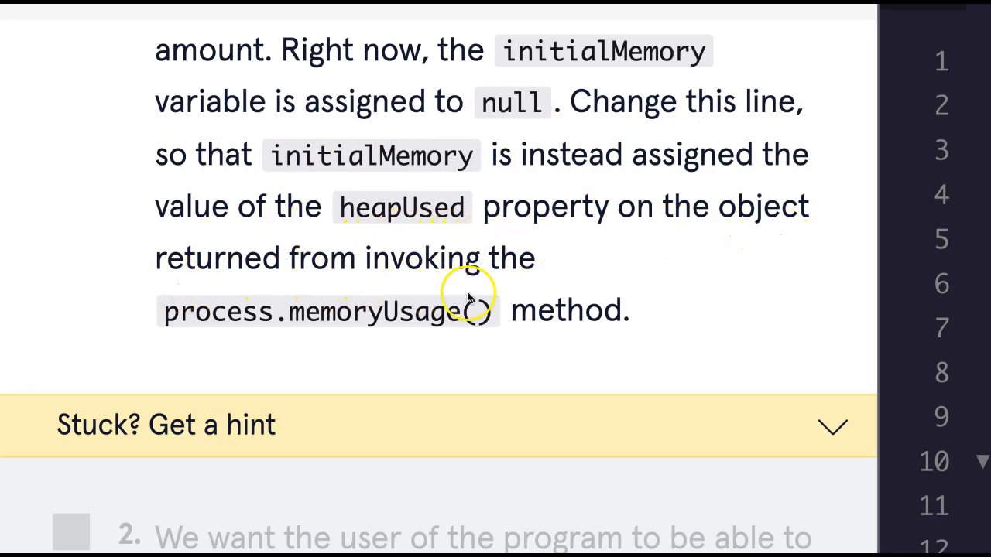
mouse_move(387, 343)
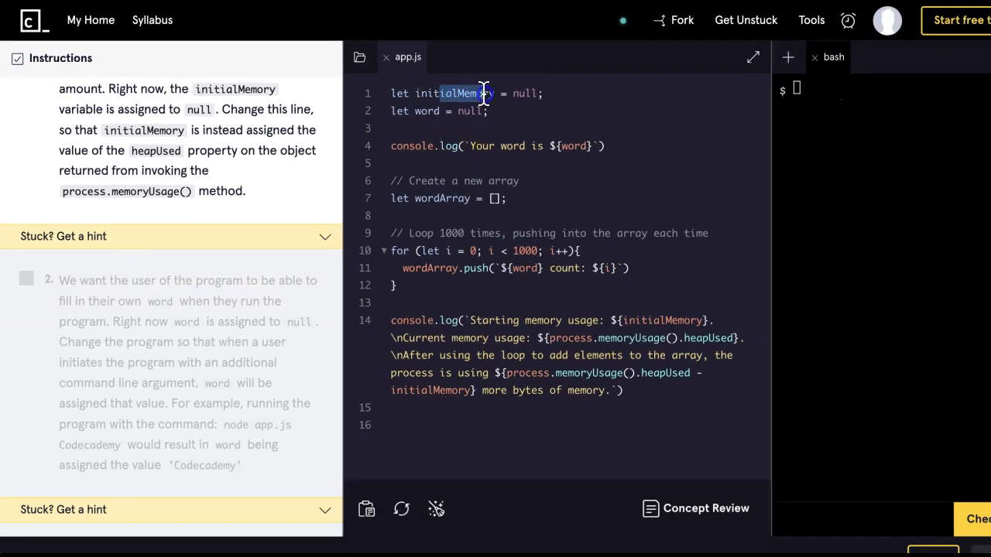
Begin replacing the initialMemory assignment on line 1 with process.memoryUsage().heapUsed
double_click(525, 93)
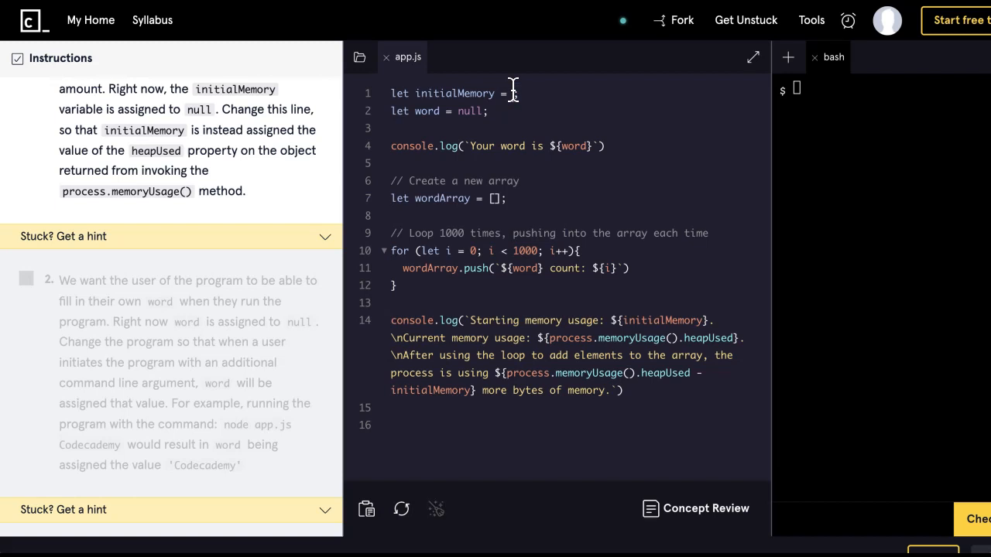
type("process.memoryUsage().heapUsed")
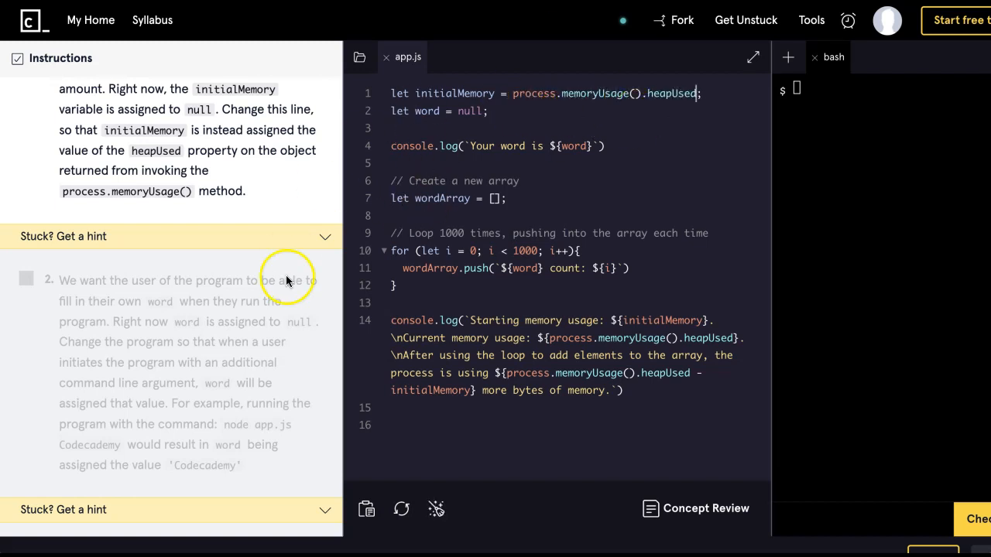
mouse_move(977, 518)
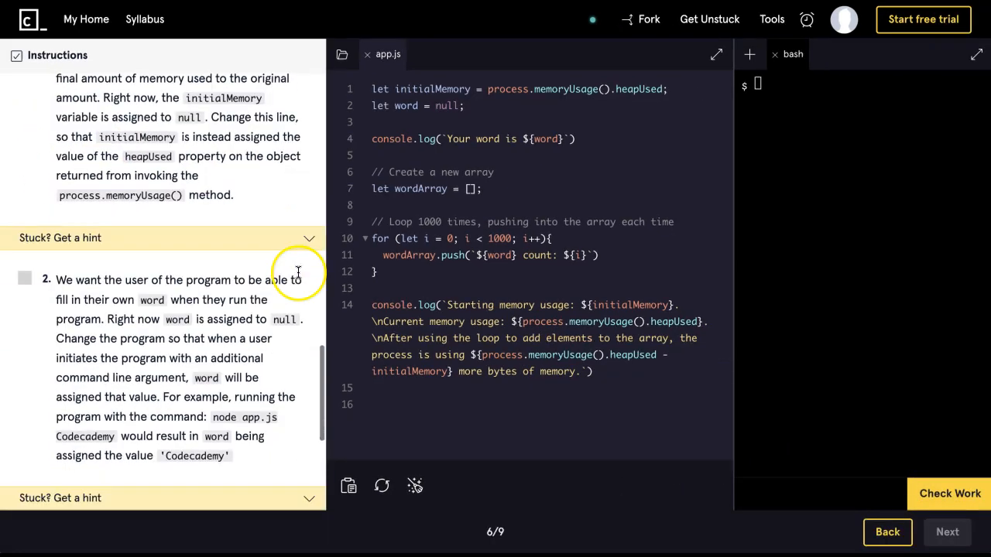
scroll("down", 3)
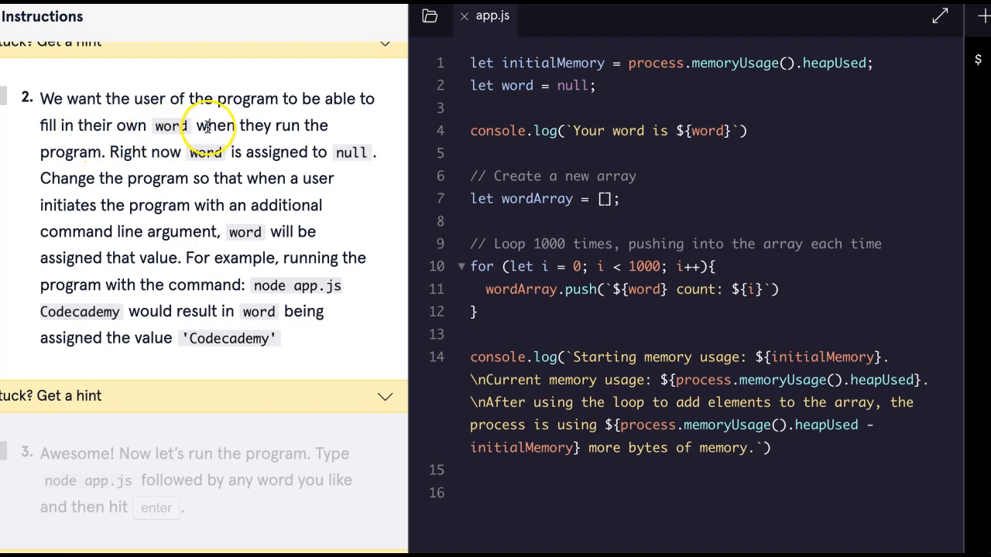
mouse_move(169, 169)
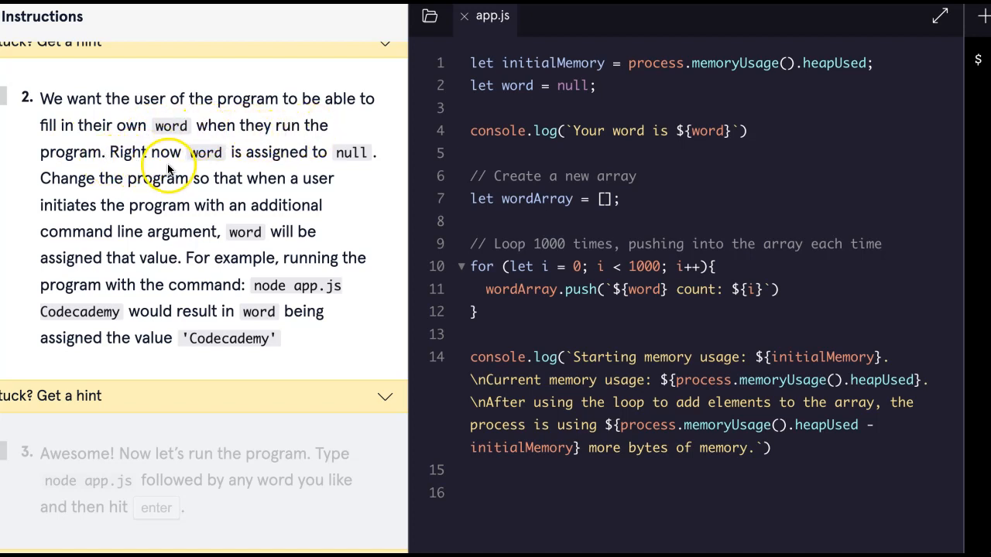
mouse_move(123, 198)
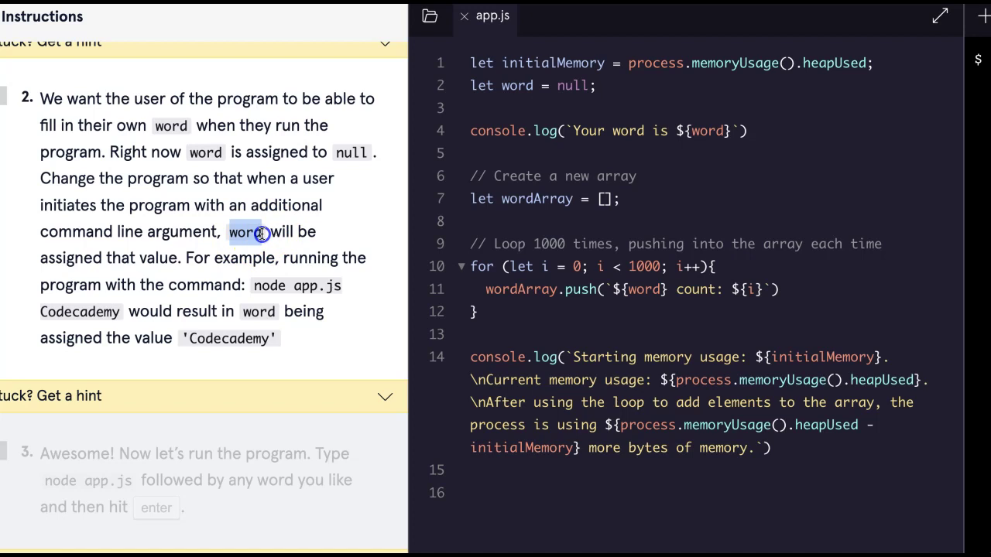
mouse_move(331, 278)
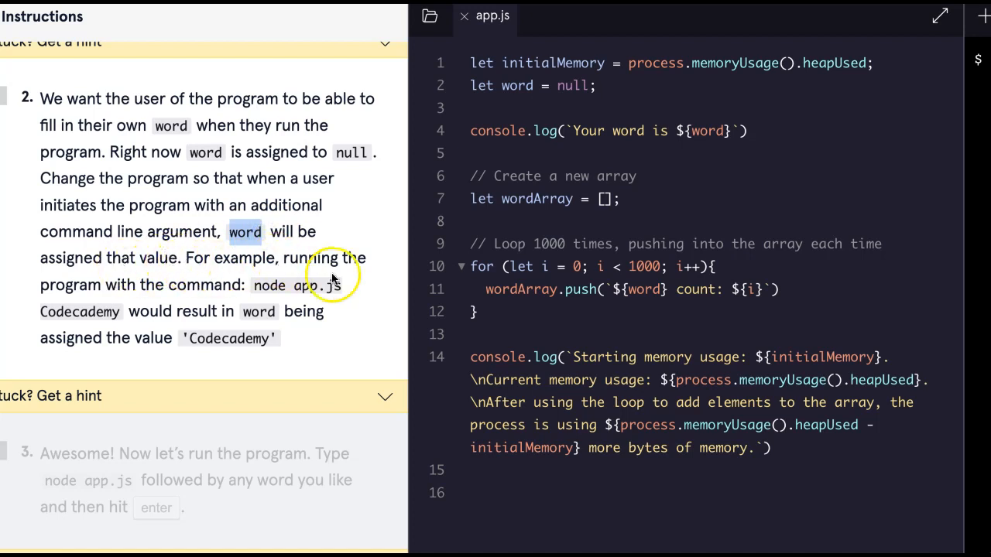
mouse_move(281, 293)
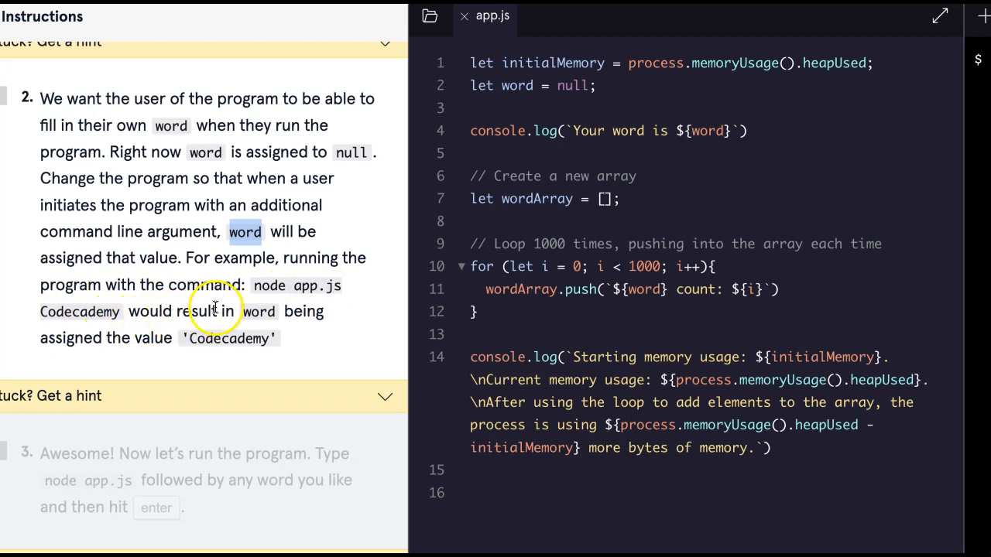
mouse_move(231, 353)
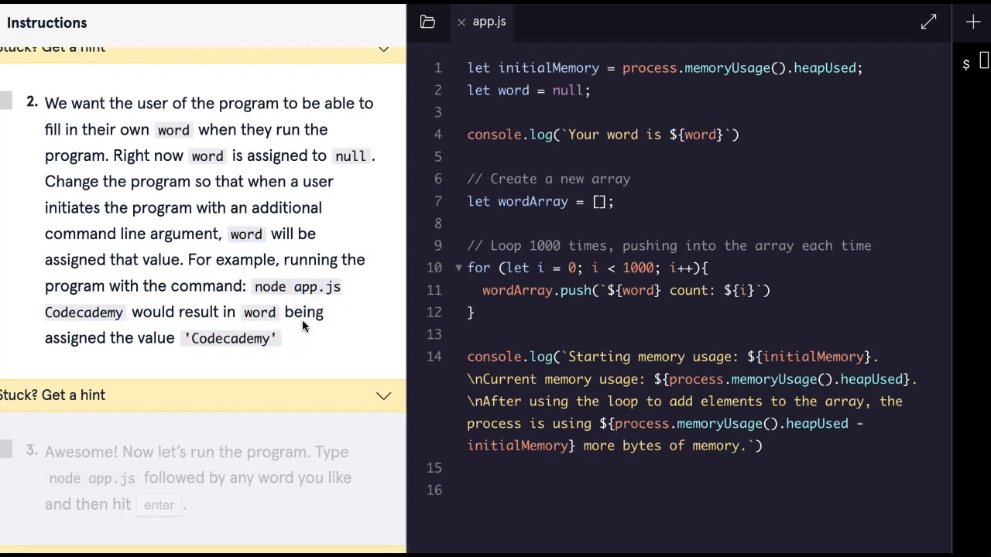
scroll("up", 3)
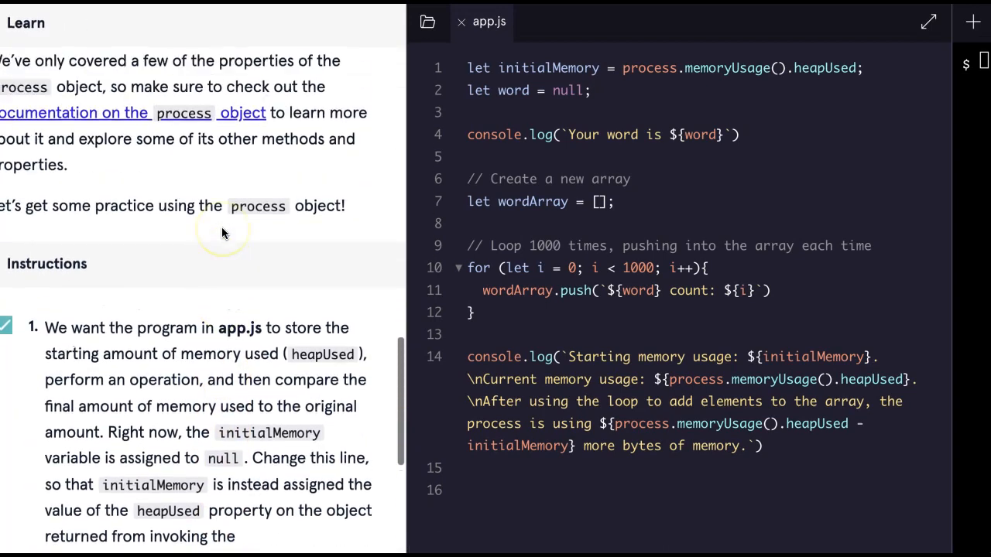
scroll("up", 3)
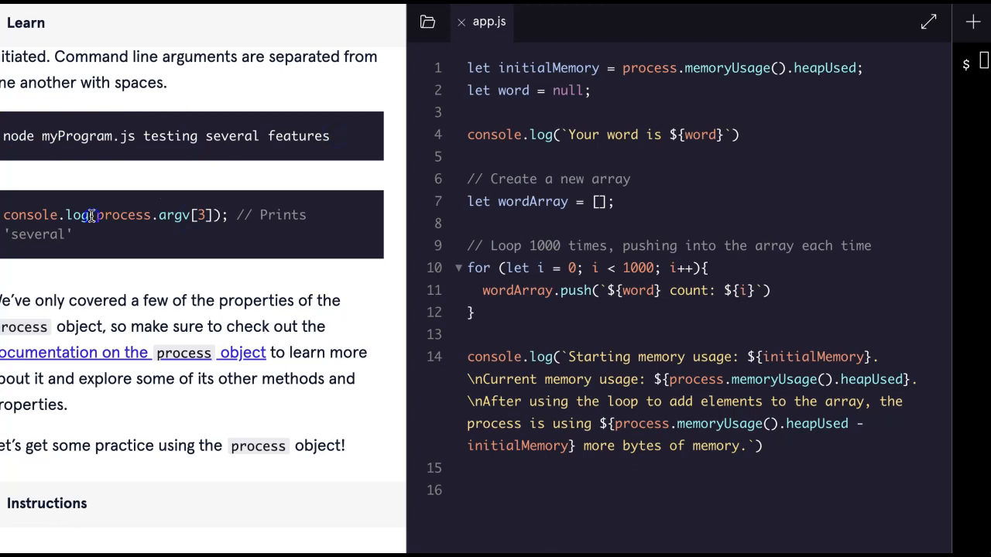
Assign word to process.argv[2] on line 2 and check the work for task 2
double_click(121, 214)
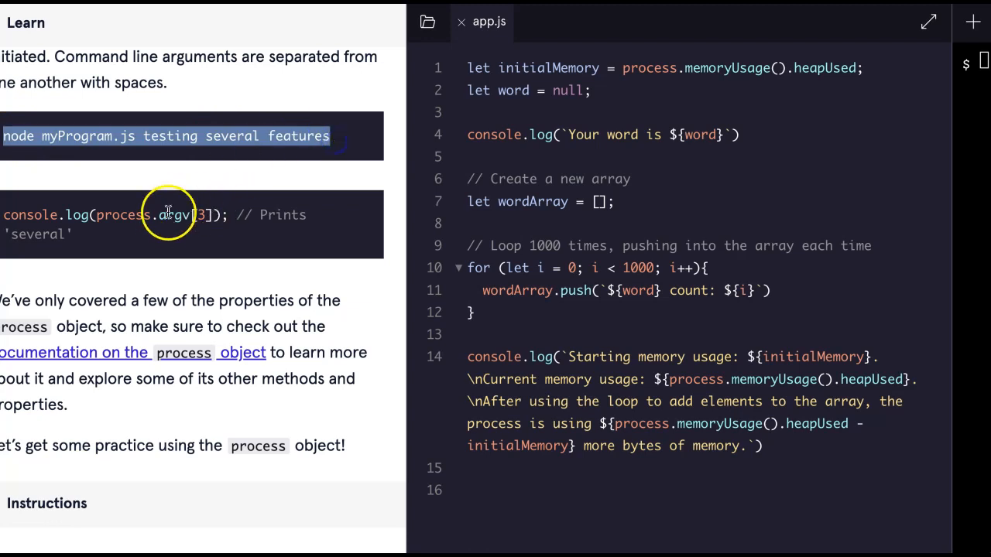
double_click(567, 90)
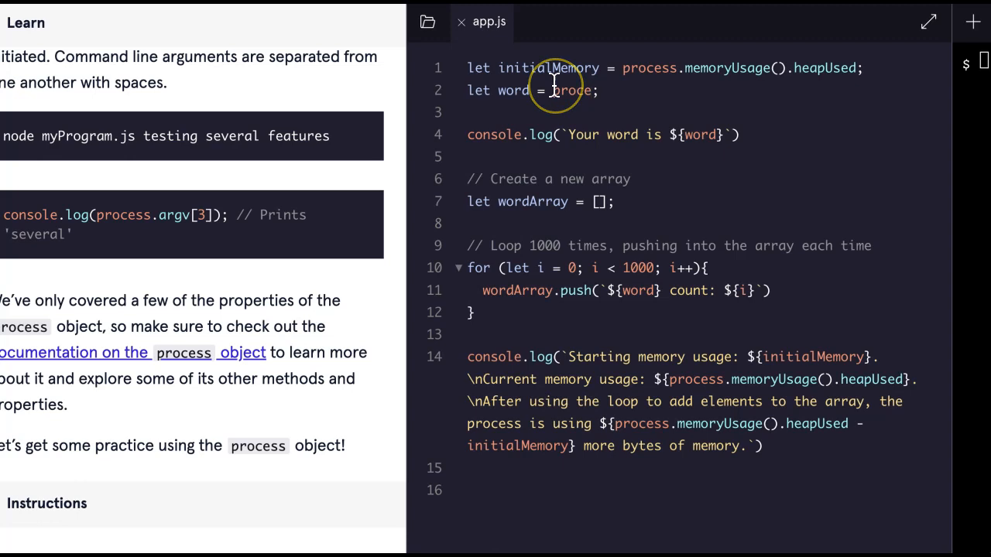
type("process.argv[2]")
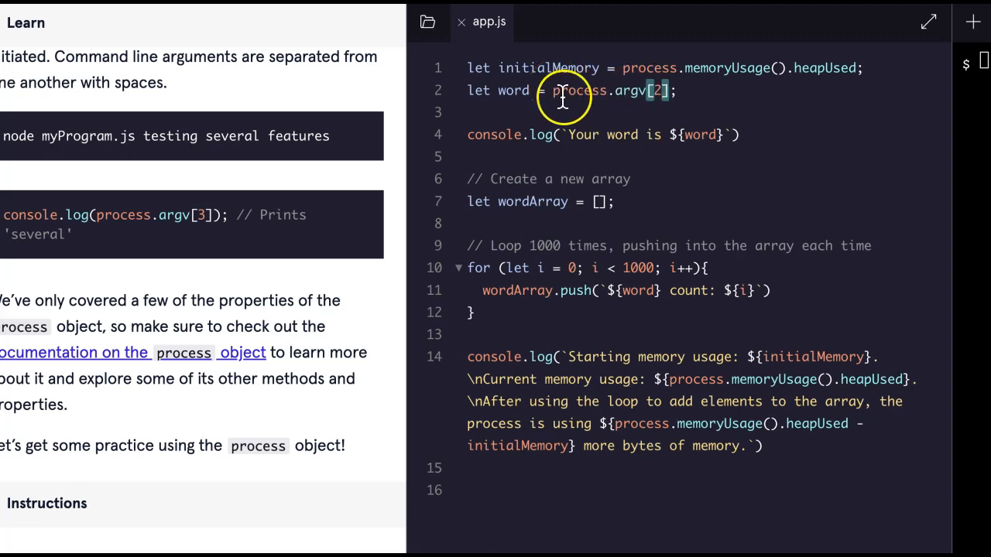
mouse_move(143, 138)
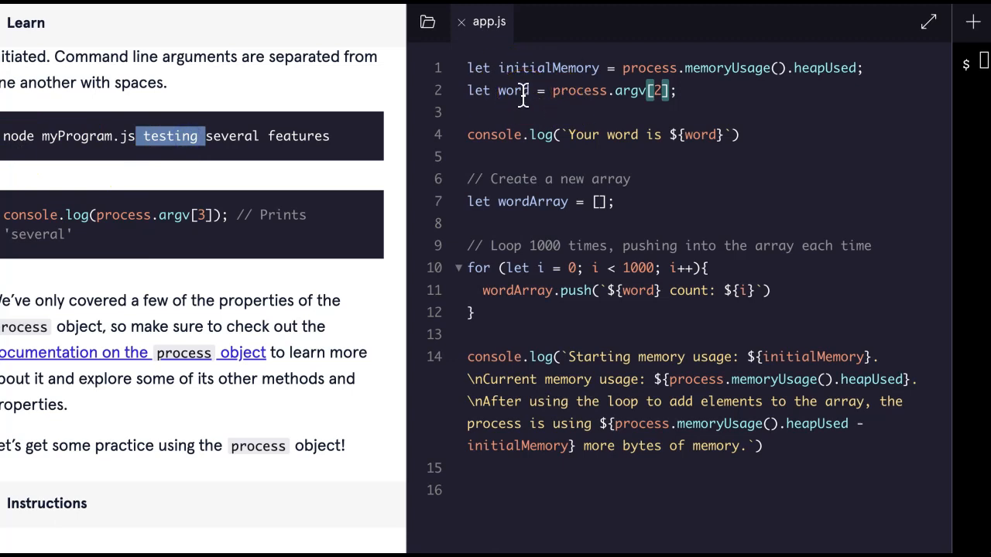
scroll("down", 3)
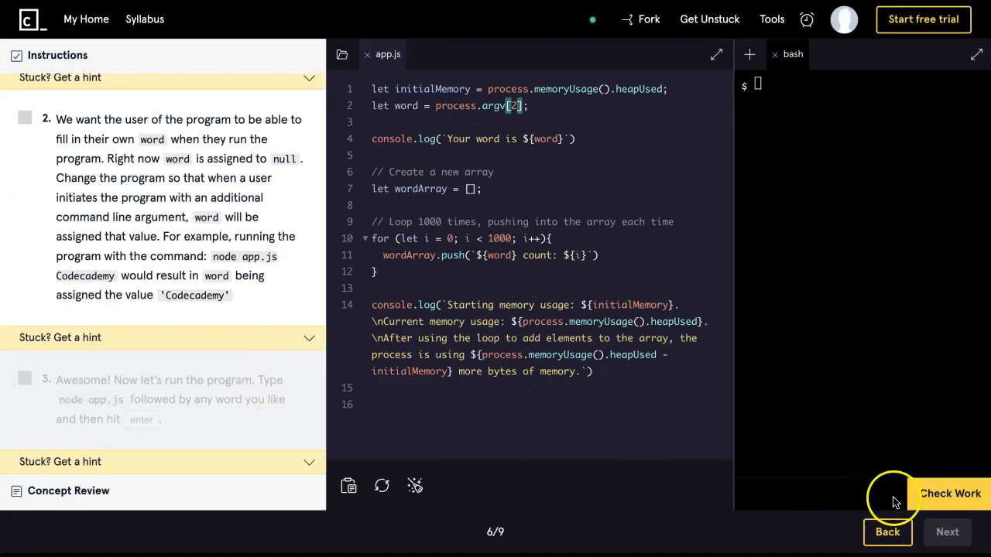
left_click(949, 492)
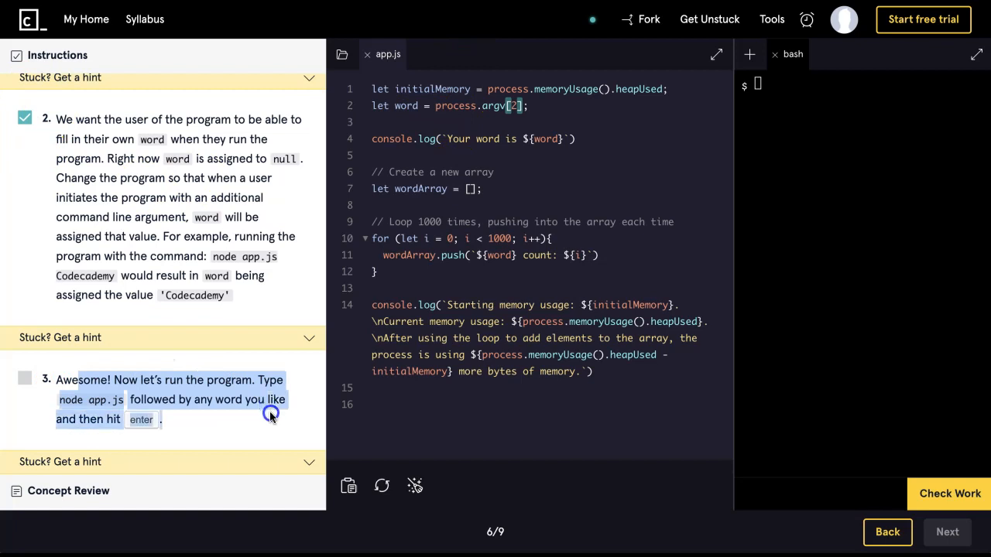
mouse_move(127, 418)
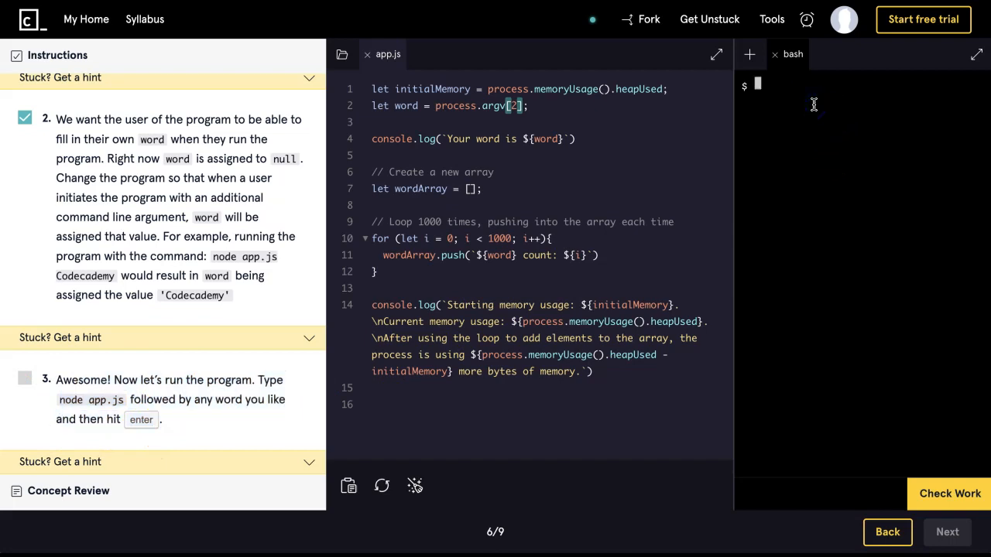
Run node app.js CodingRocks in bash and check the work for task 3
type("node app.js")
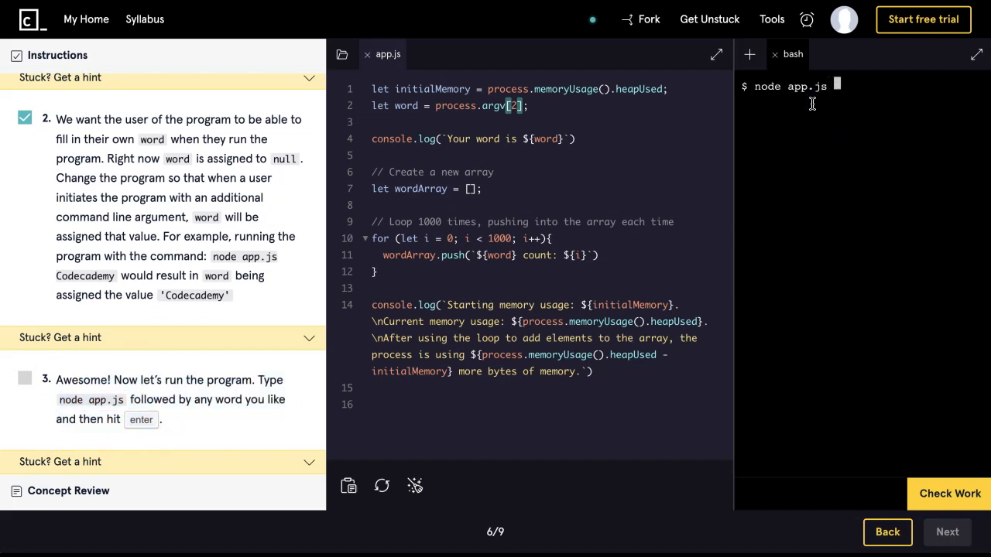
type("c")
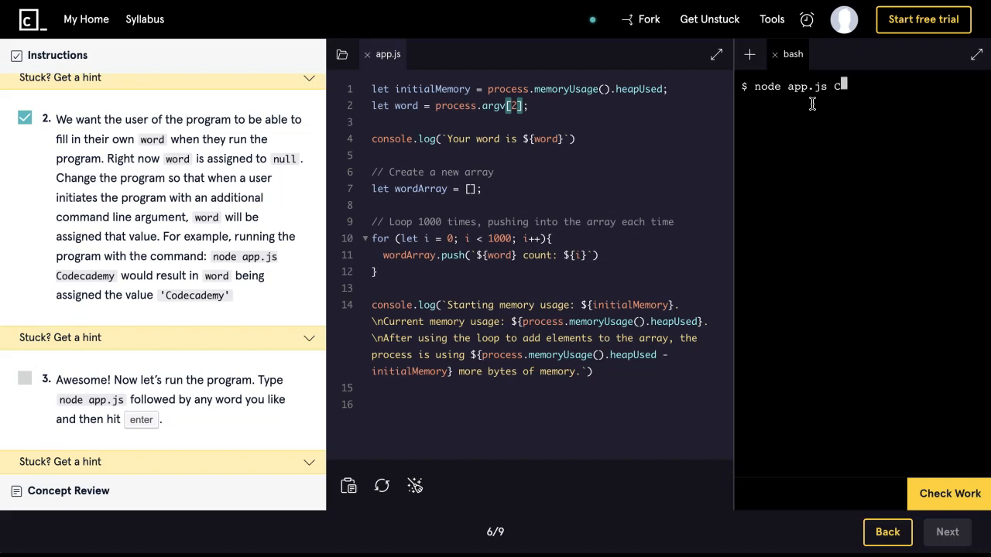
type("odingRocks")
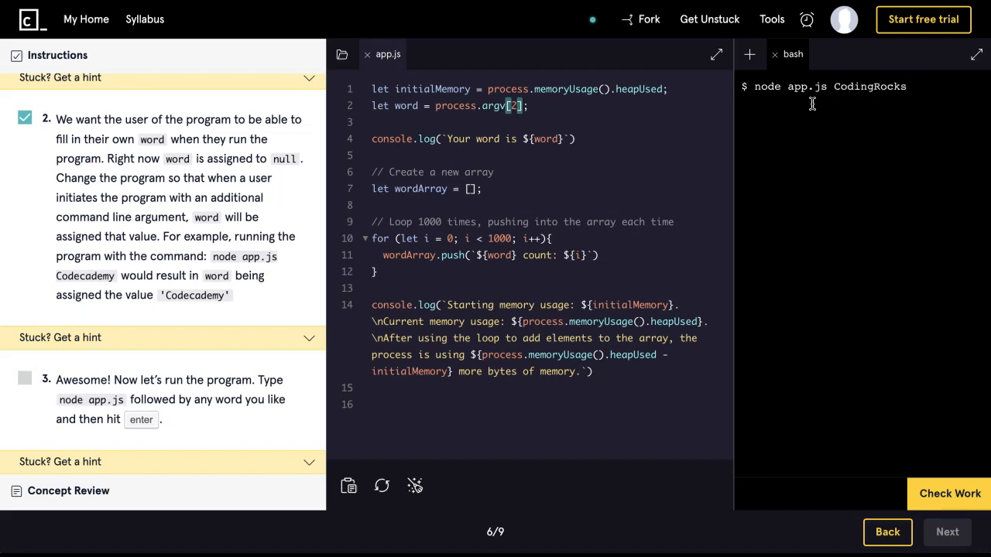
key("Return")
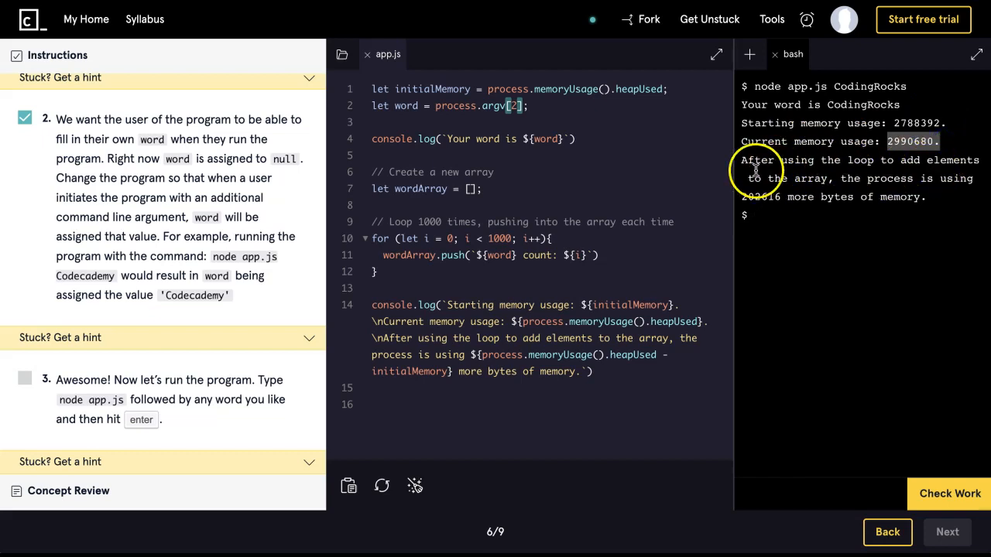
mouse_move(786, 189)
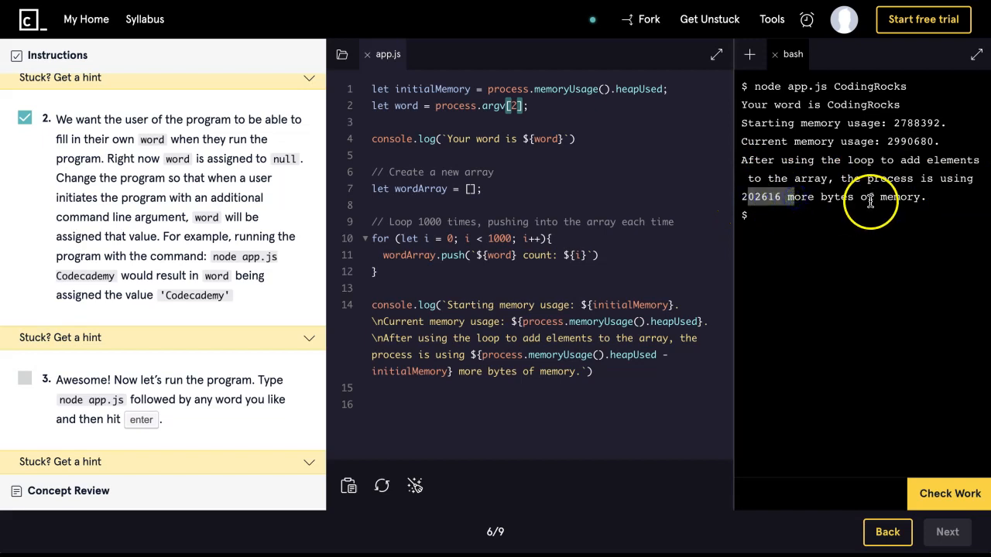
left_click(950, 493)
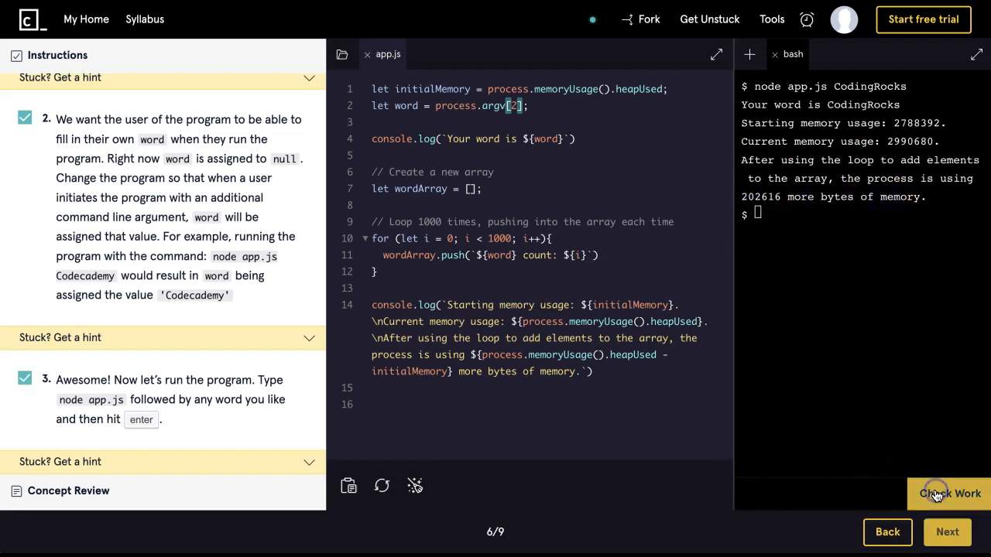
mouse_move(219, 396)
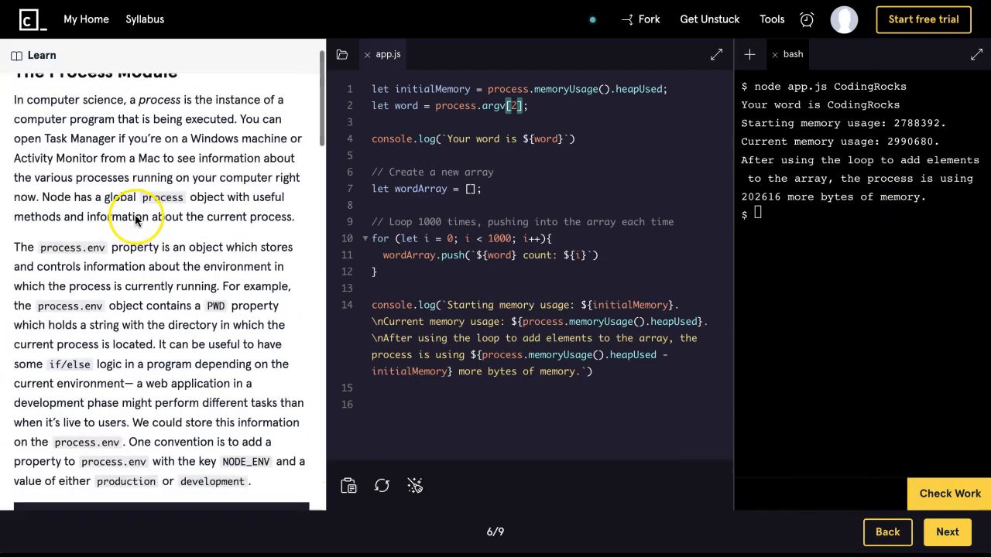
scroll("up", 3)
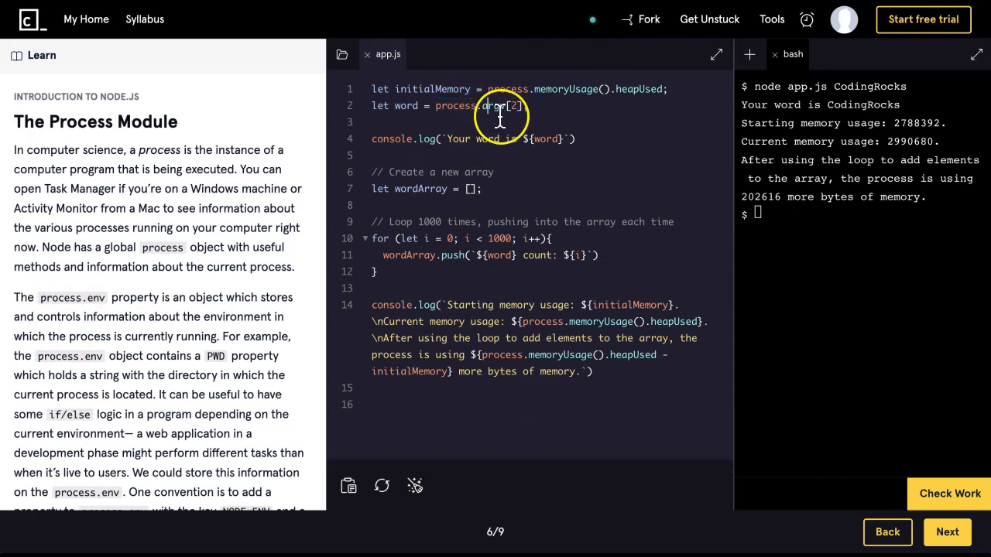
mouse_move(793, 223)
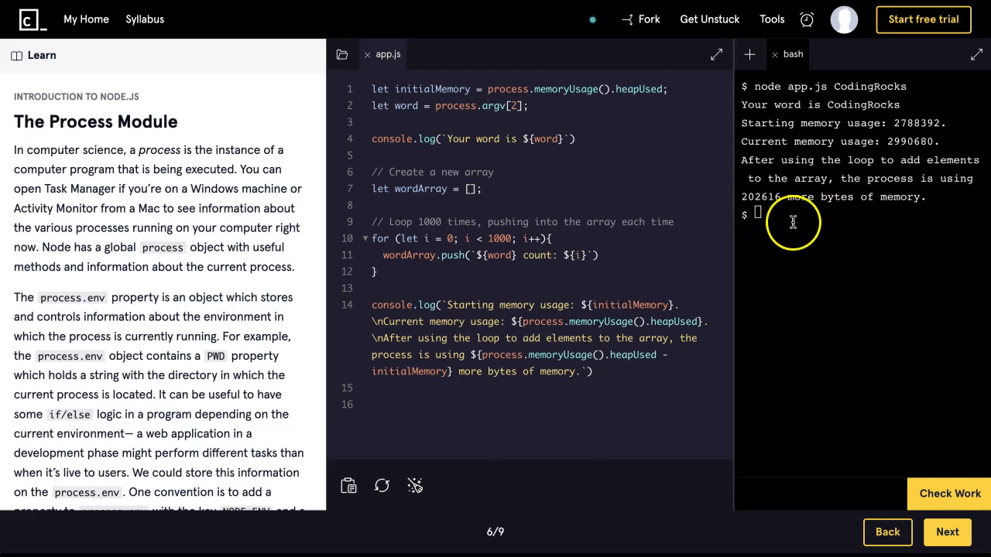
mouse_move(111, 260)
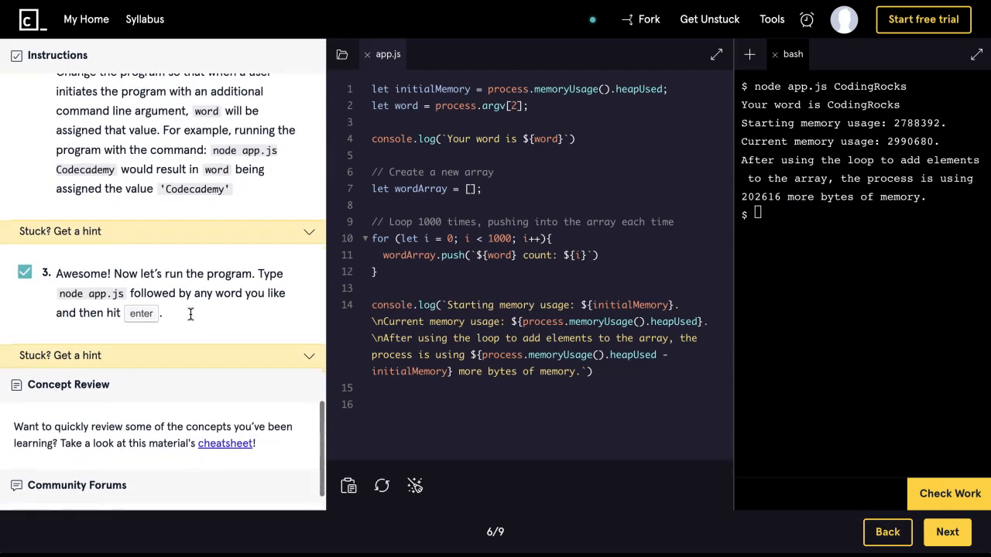
scroll("down", 3)
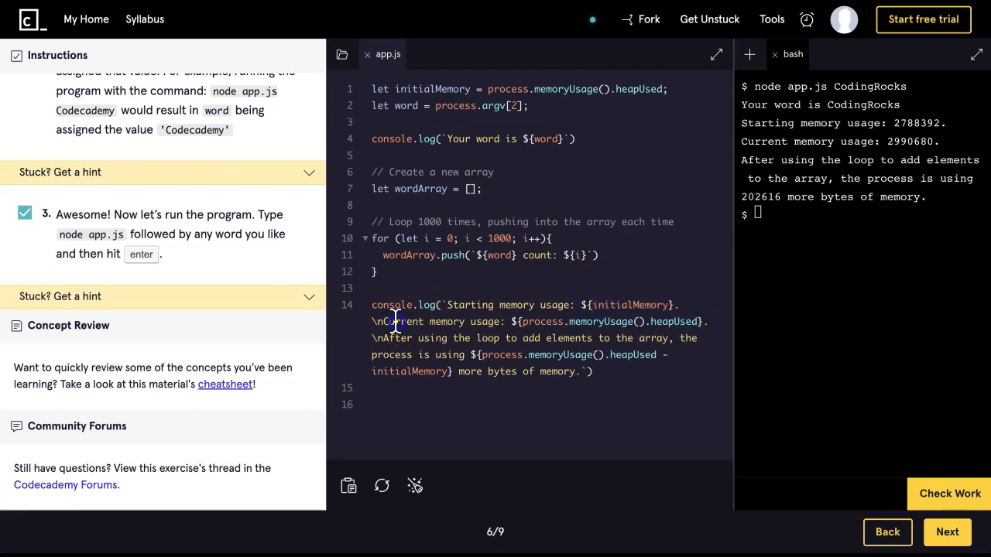
mouse_move(576, 89)
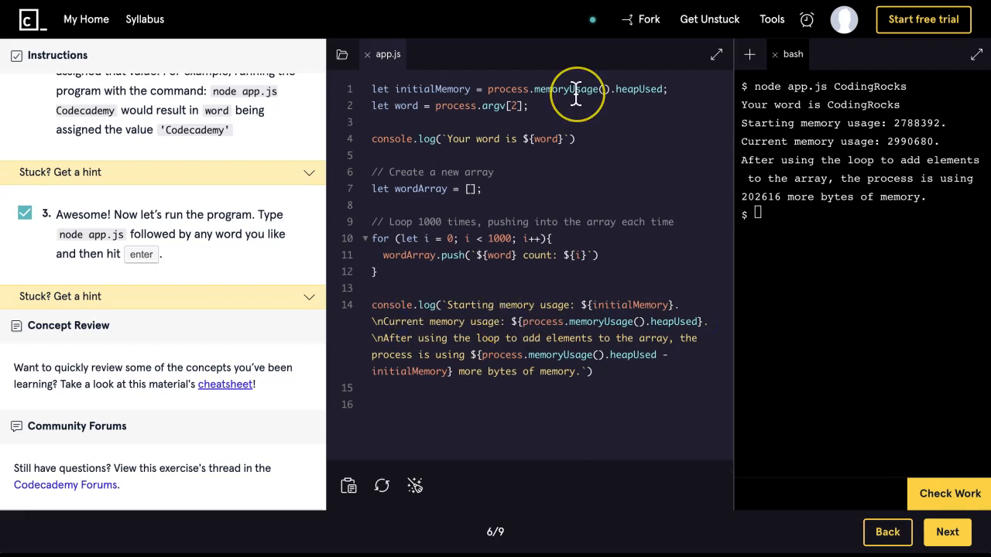
mouse_move(576, 92)
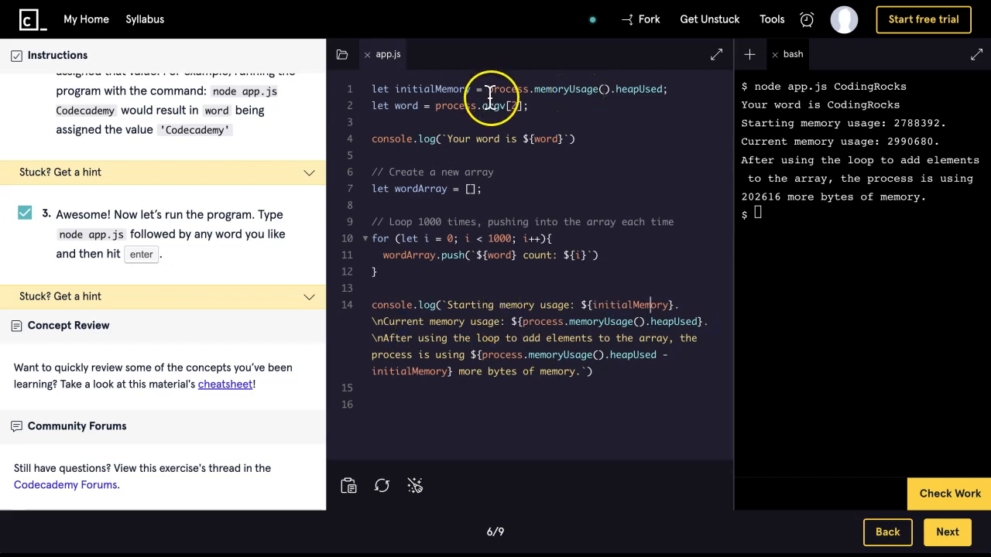
mouse_move(523, 106)
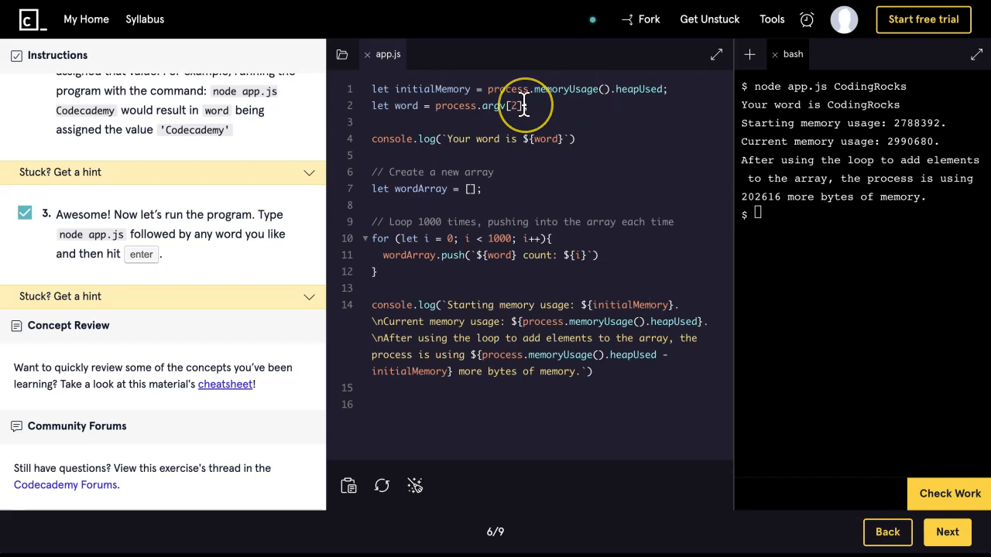